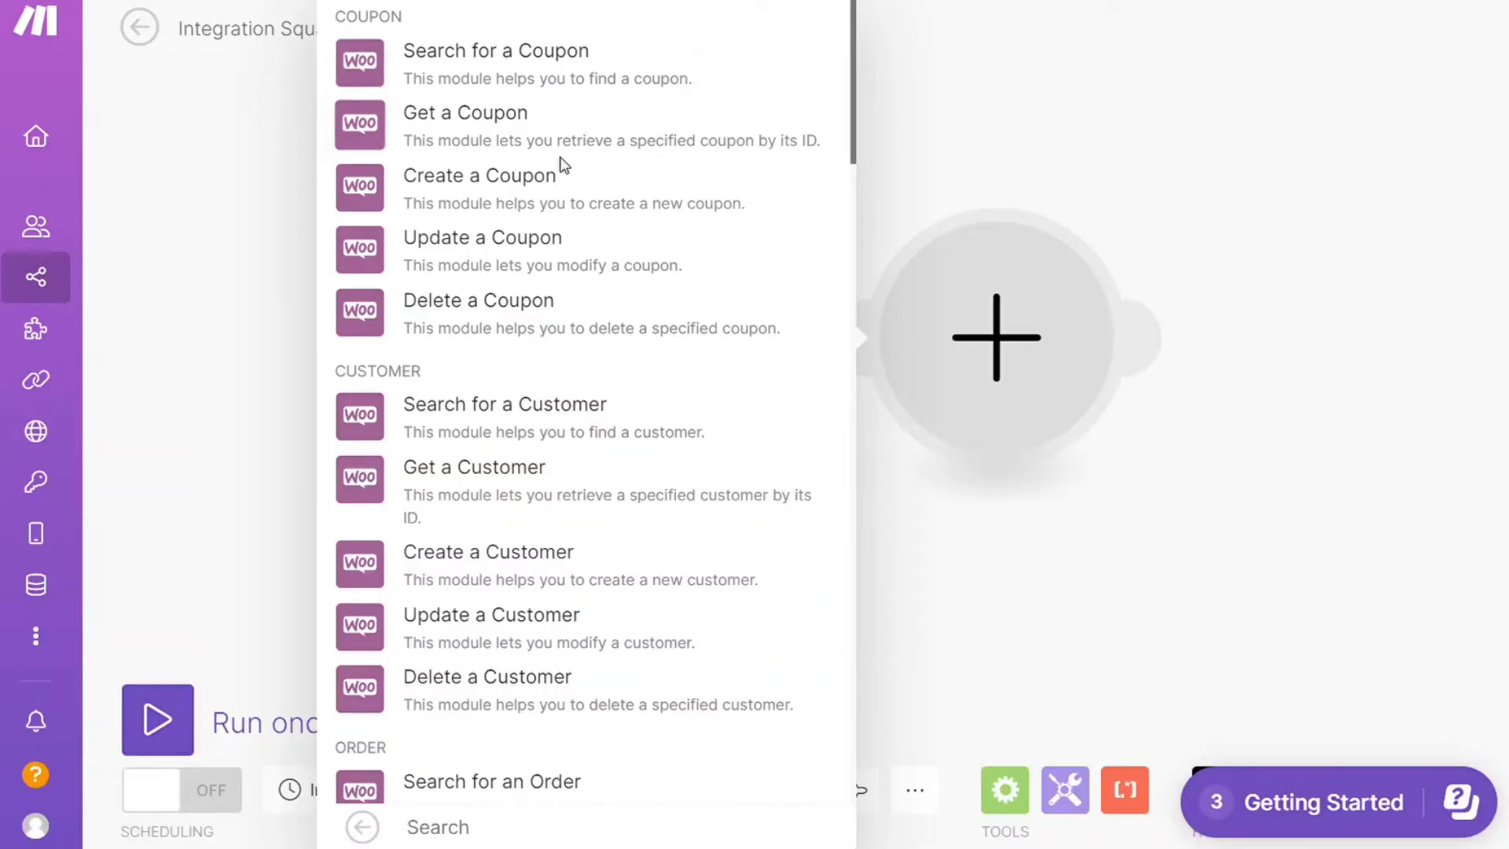
Leave the scenario editor for the Make homepage with the #withMake headline
{"action": "left_click", "coordinate": [478, 175]}
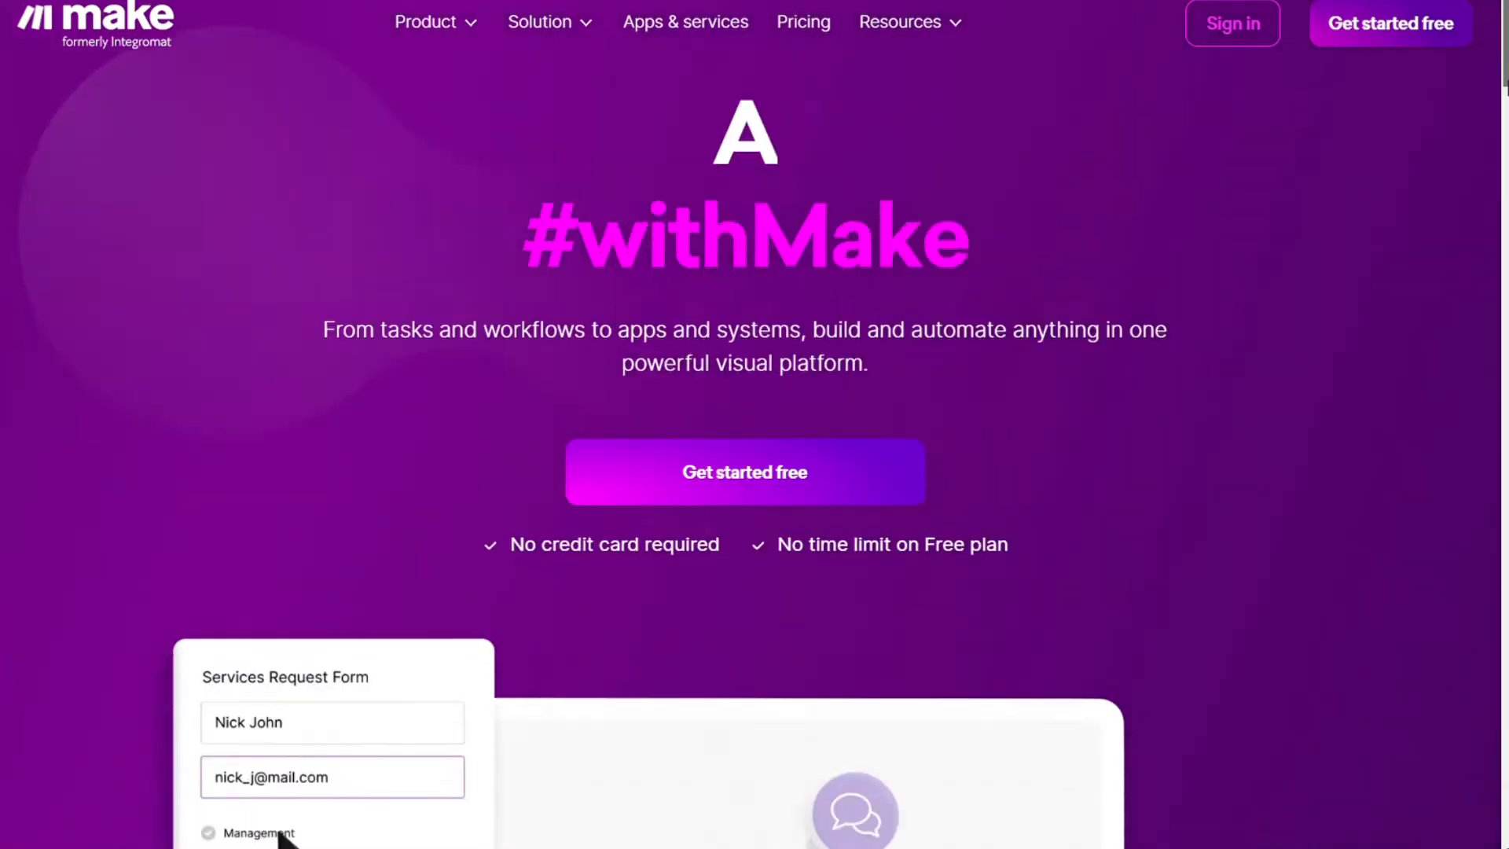
Scroll the apps directory listing 1,320 apps like Google Sheets, Gmail and WooCommerce
{"action": "scroll", "scroll_direction": "down", "scroll_amount": 3}
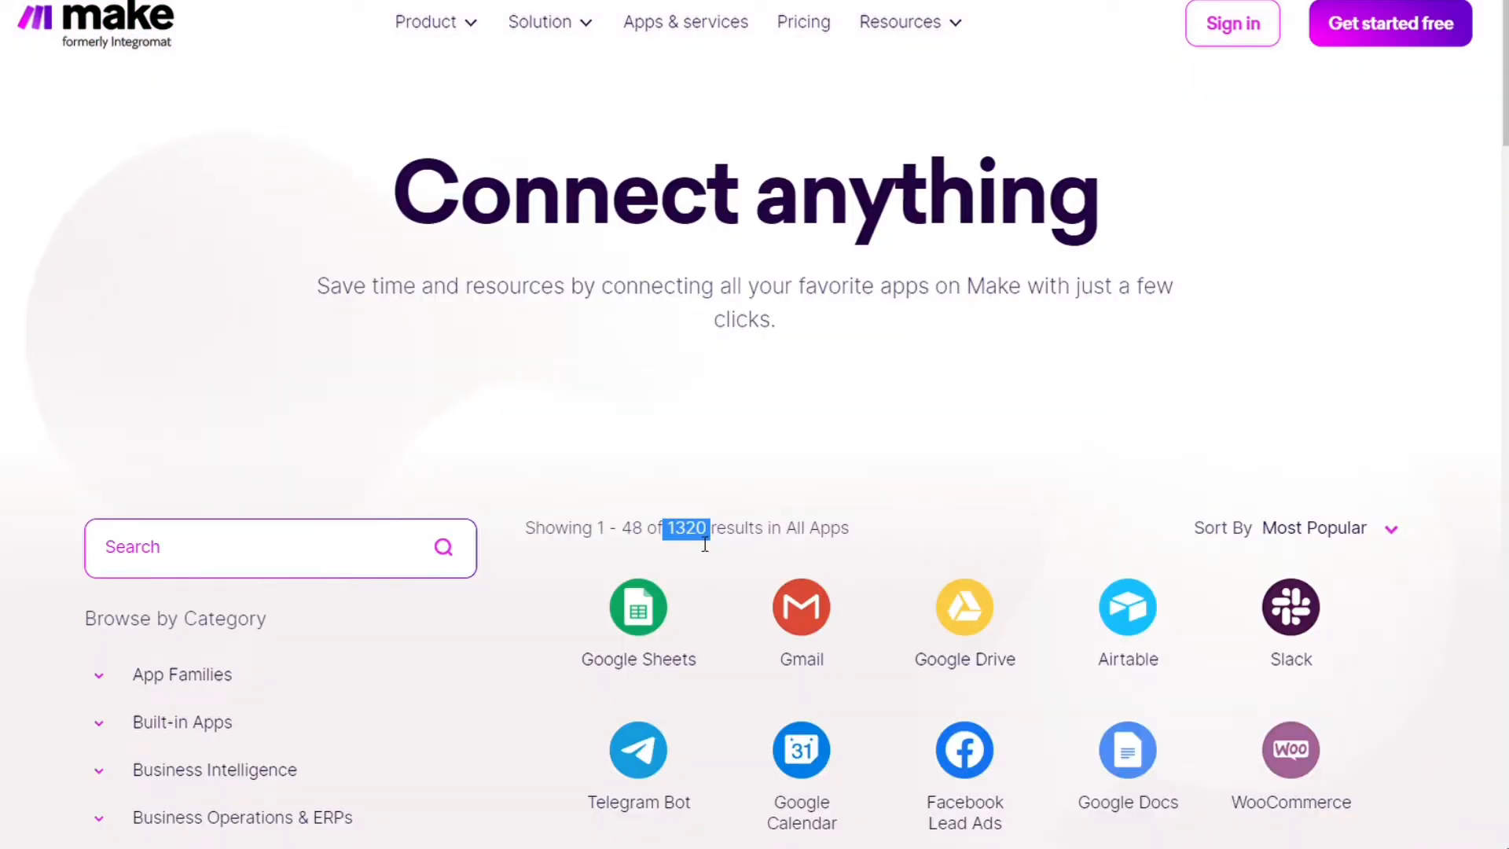
{"action": "mouse_move", "coordinate": [1106, 367]}
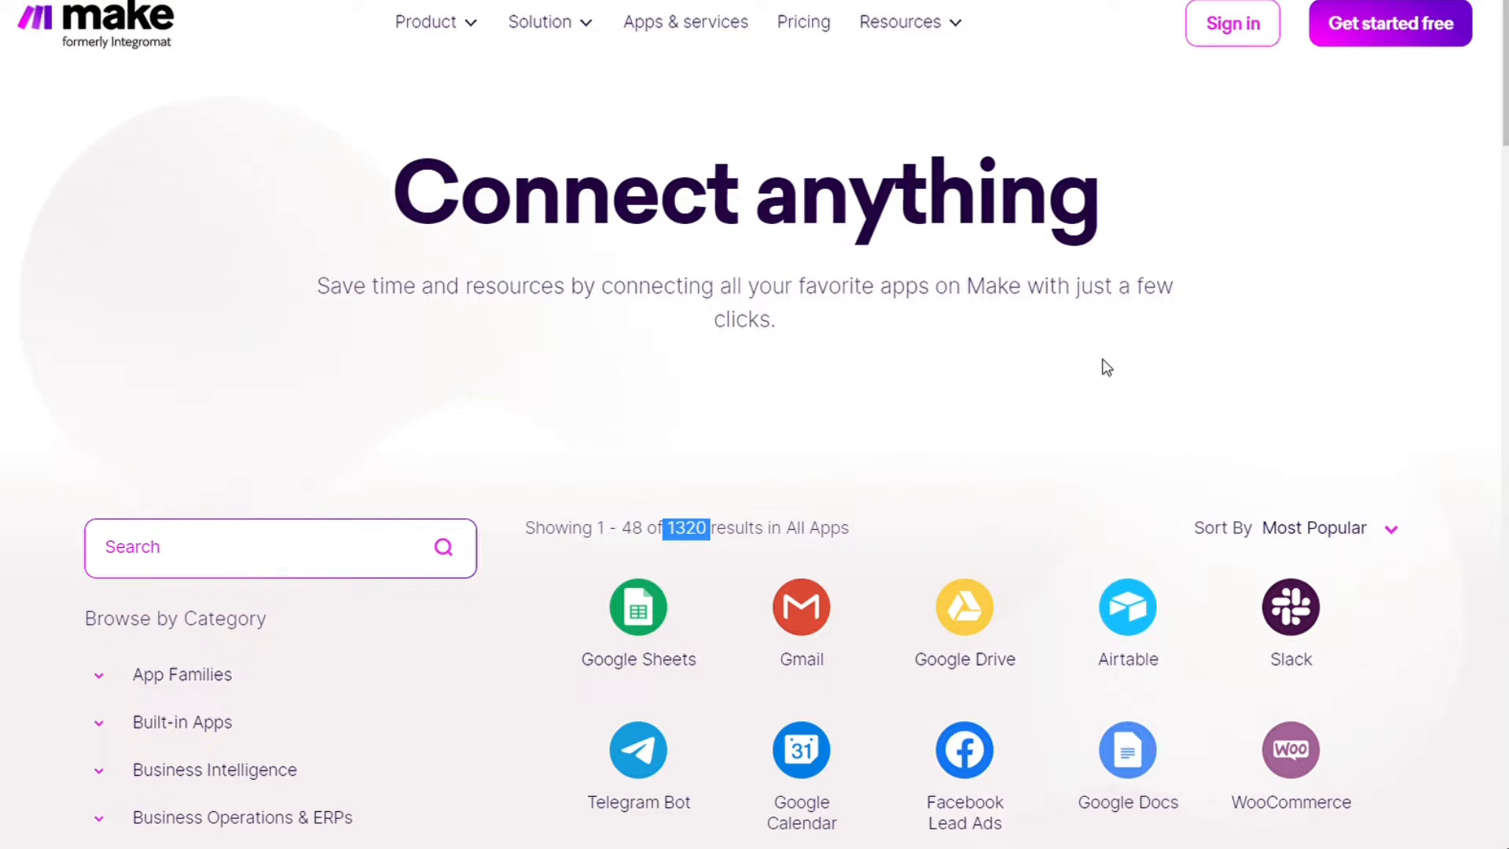
{"action": "mouse_move", "coordinate": [1277, 162]}
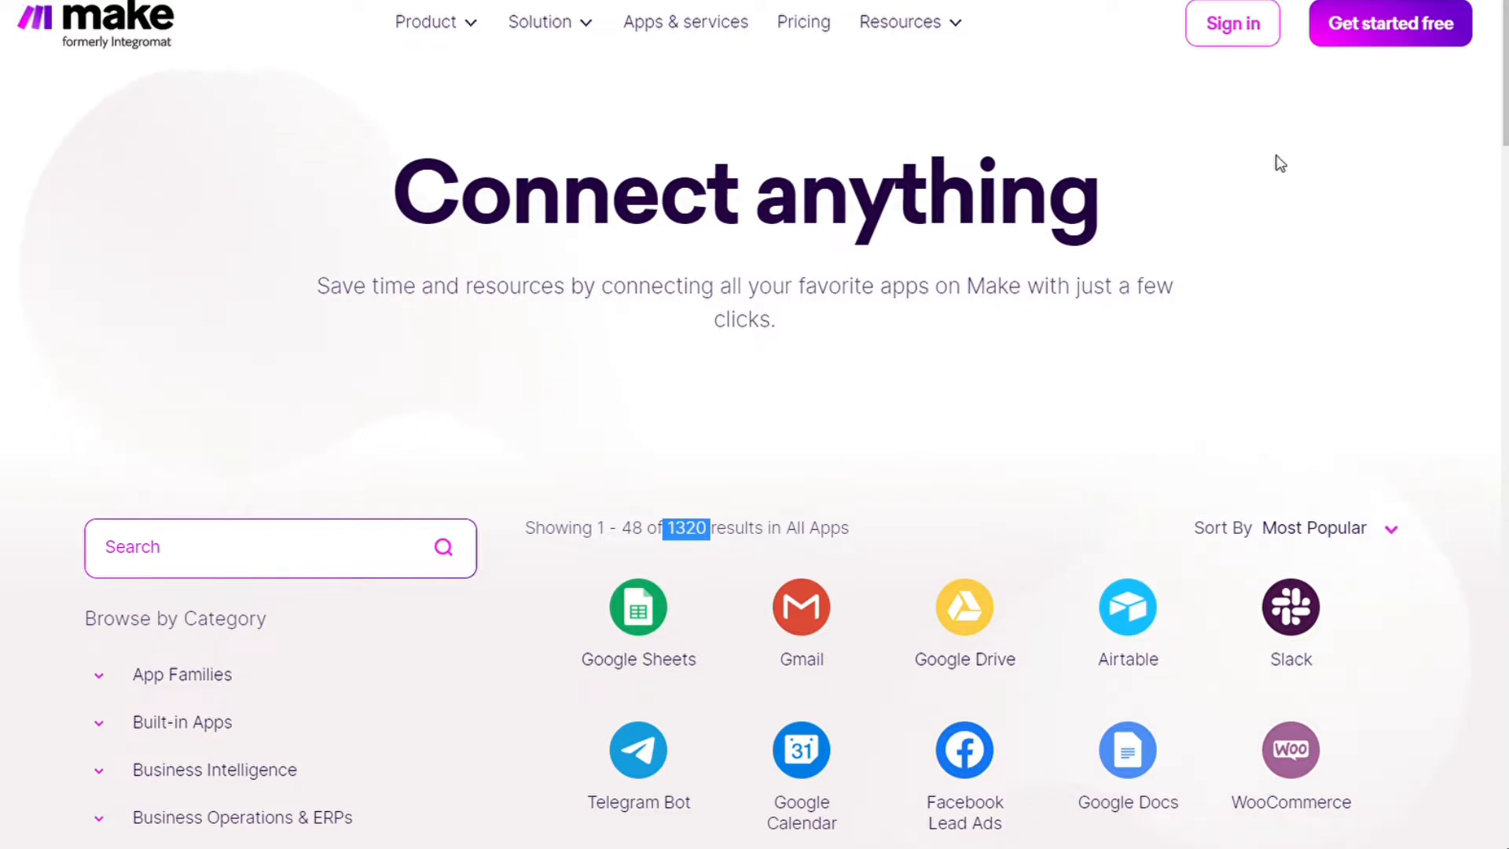
{"action": "mouse_move", "coordinate": [1394, 29]}
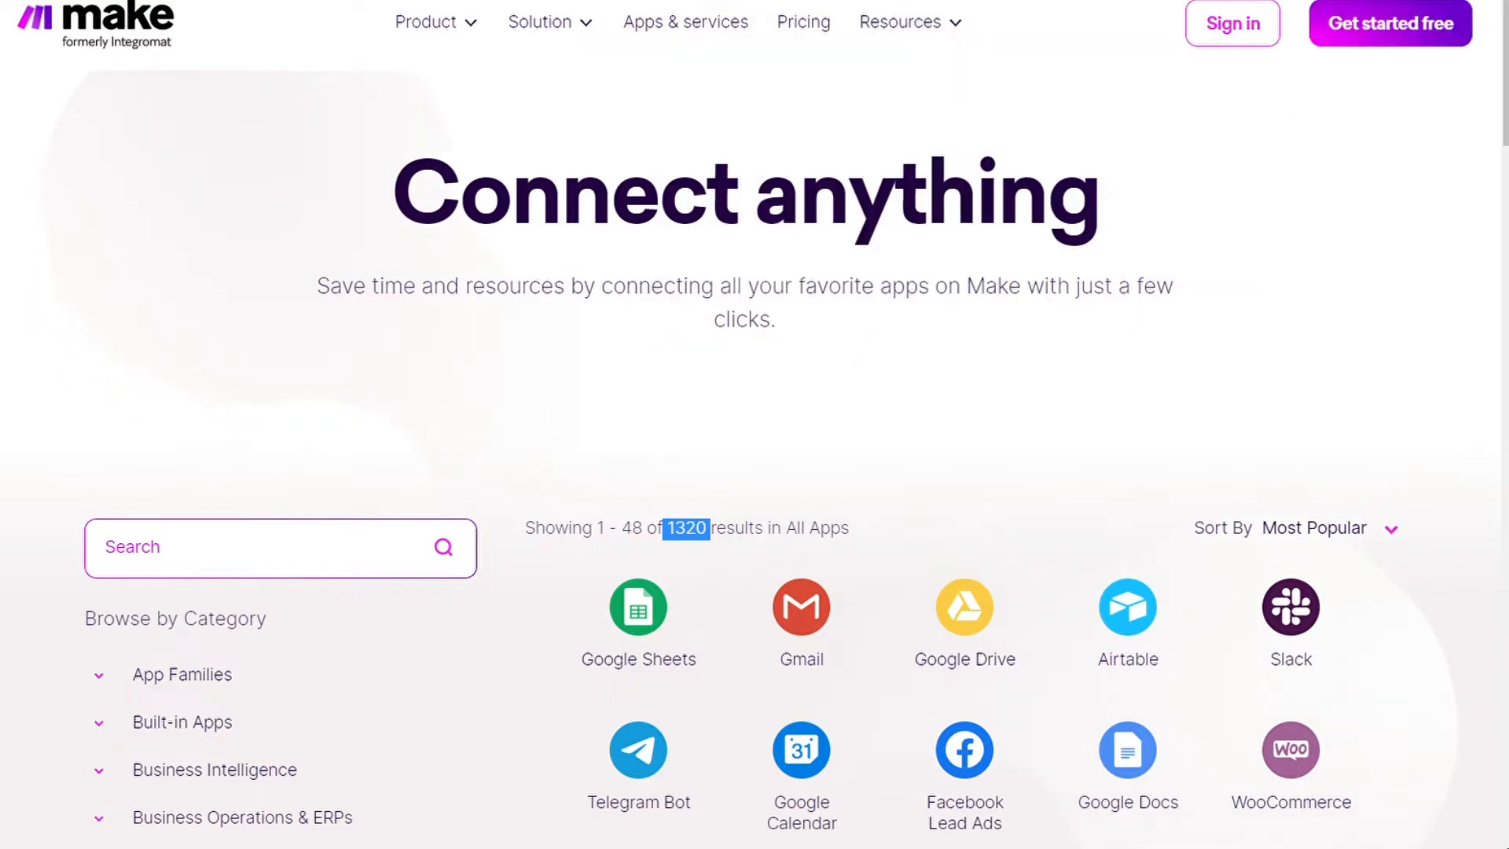
Start a free account and scroll the sign-up form for email, password and region
{"action": "left_click", "coordinate": [1391, 23]}
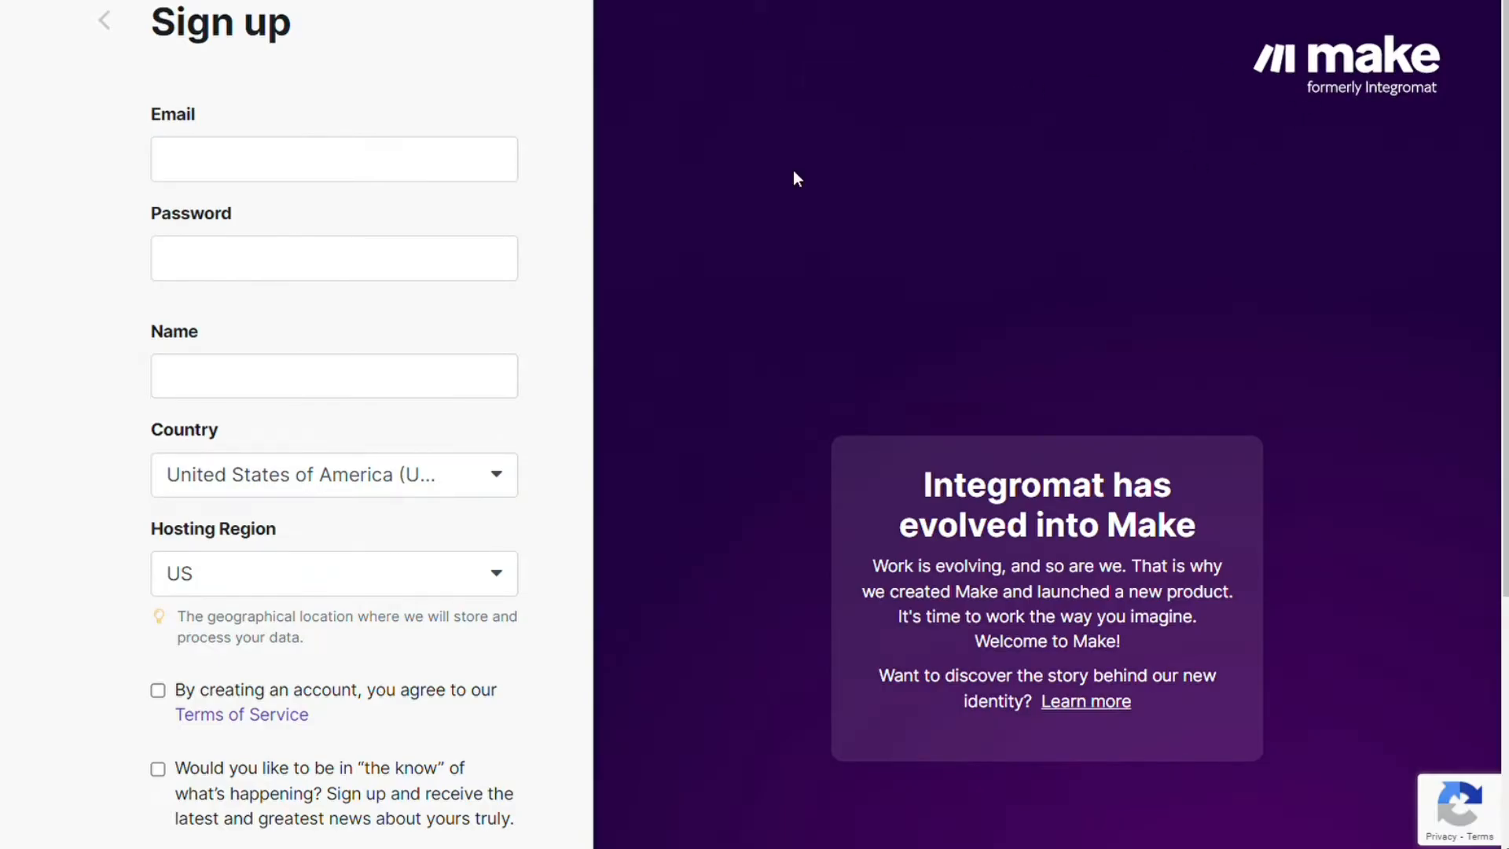
{"action": "mouse_move", "coordinate": [432, 224]}
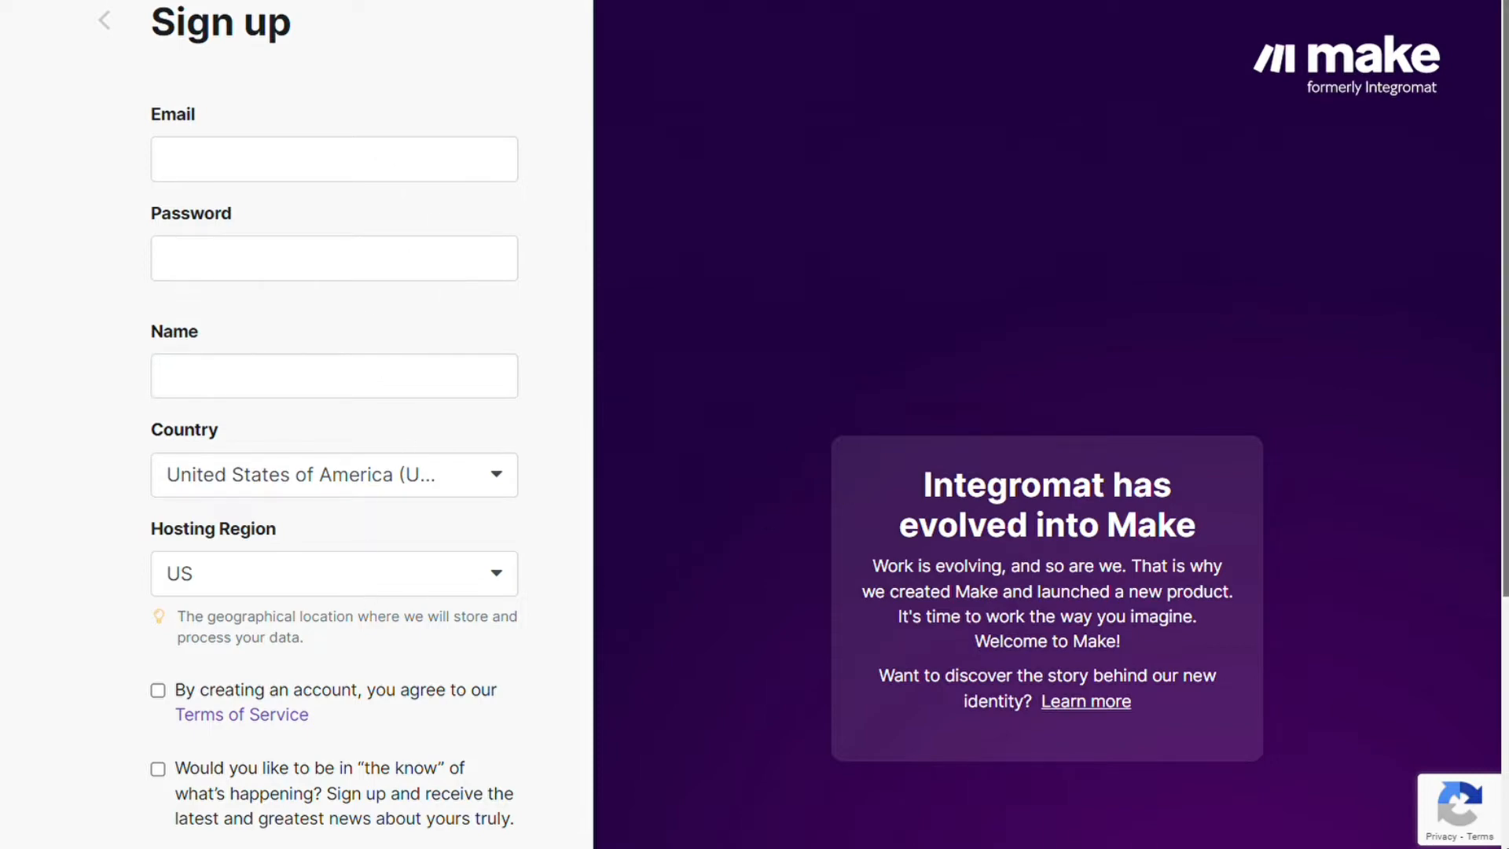
{"action": "scroll", "scroll_direction": "down", "scroll_amount": 3}
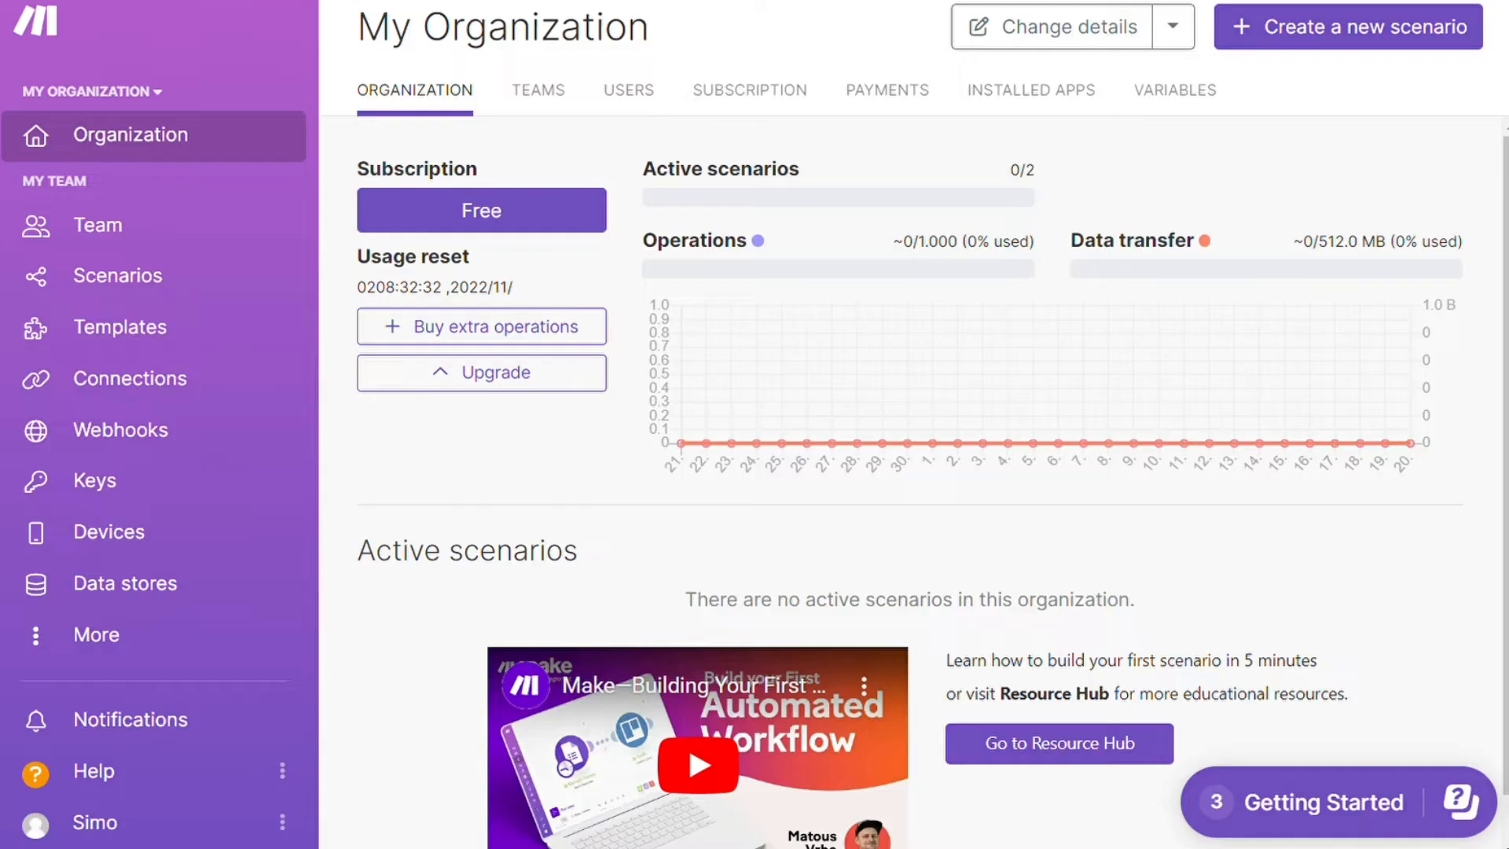
{"action": "mouse_move", "coordinate": [1290, 143]}
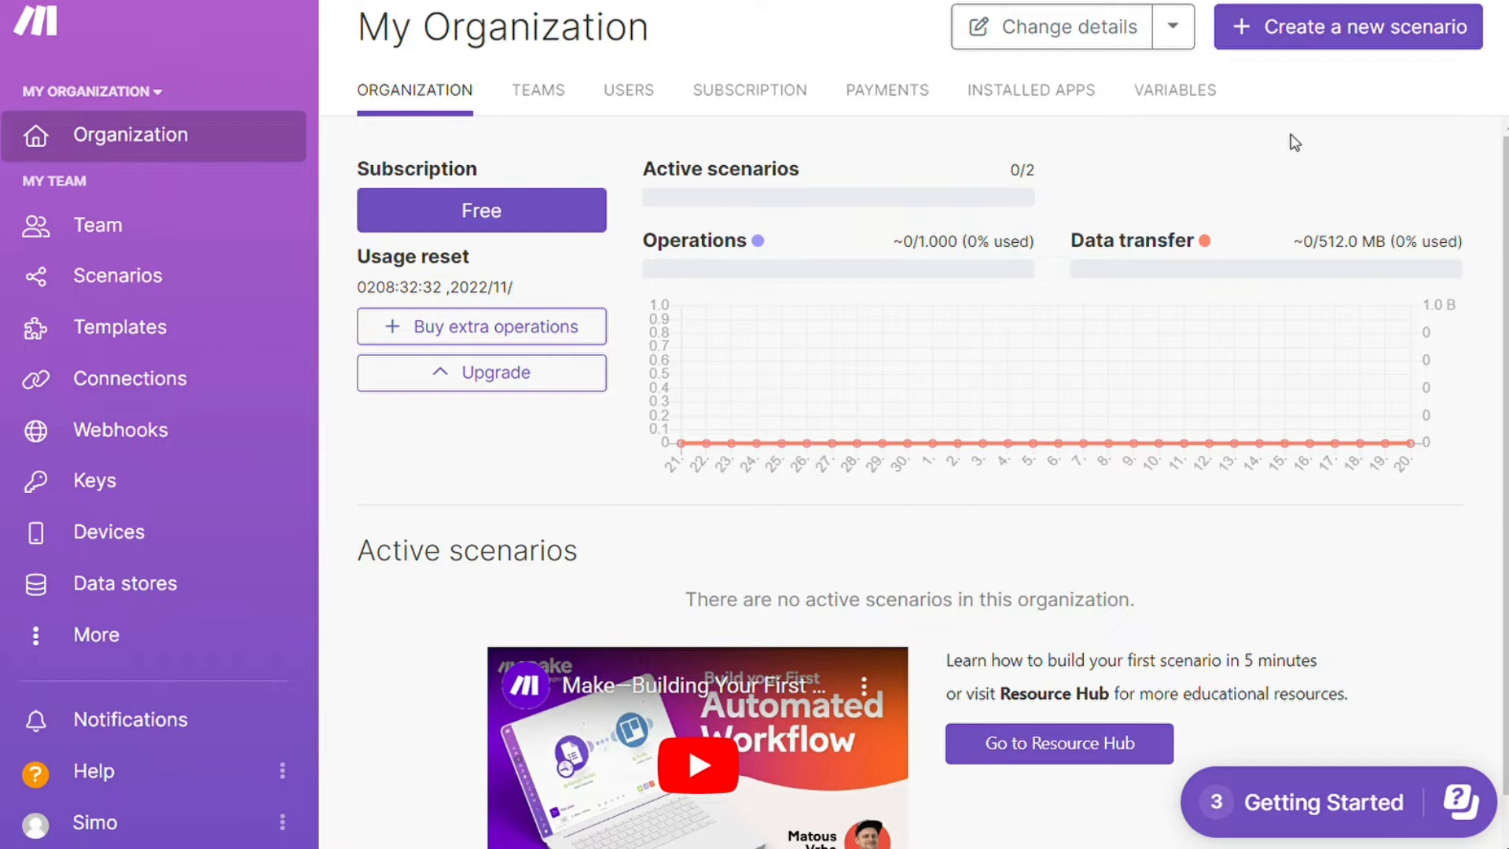
{"action": "mouse_move", "coordinate": [1420, 90]}
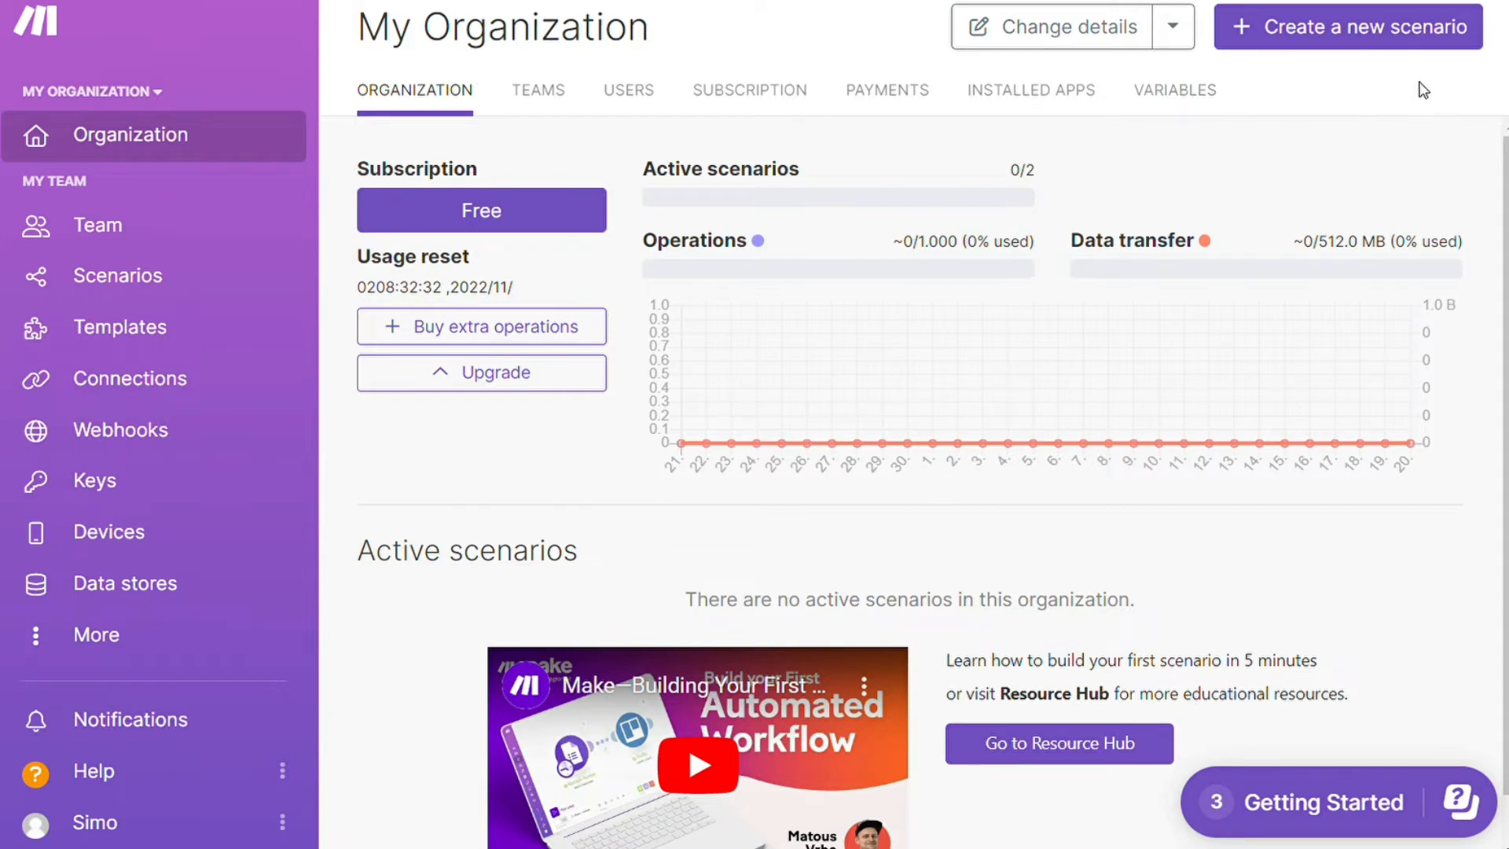
Create a new empty scenario from the My Organization dashboard
{"action": "left_click", "coordinate": [1348, 28]}
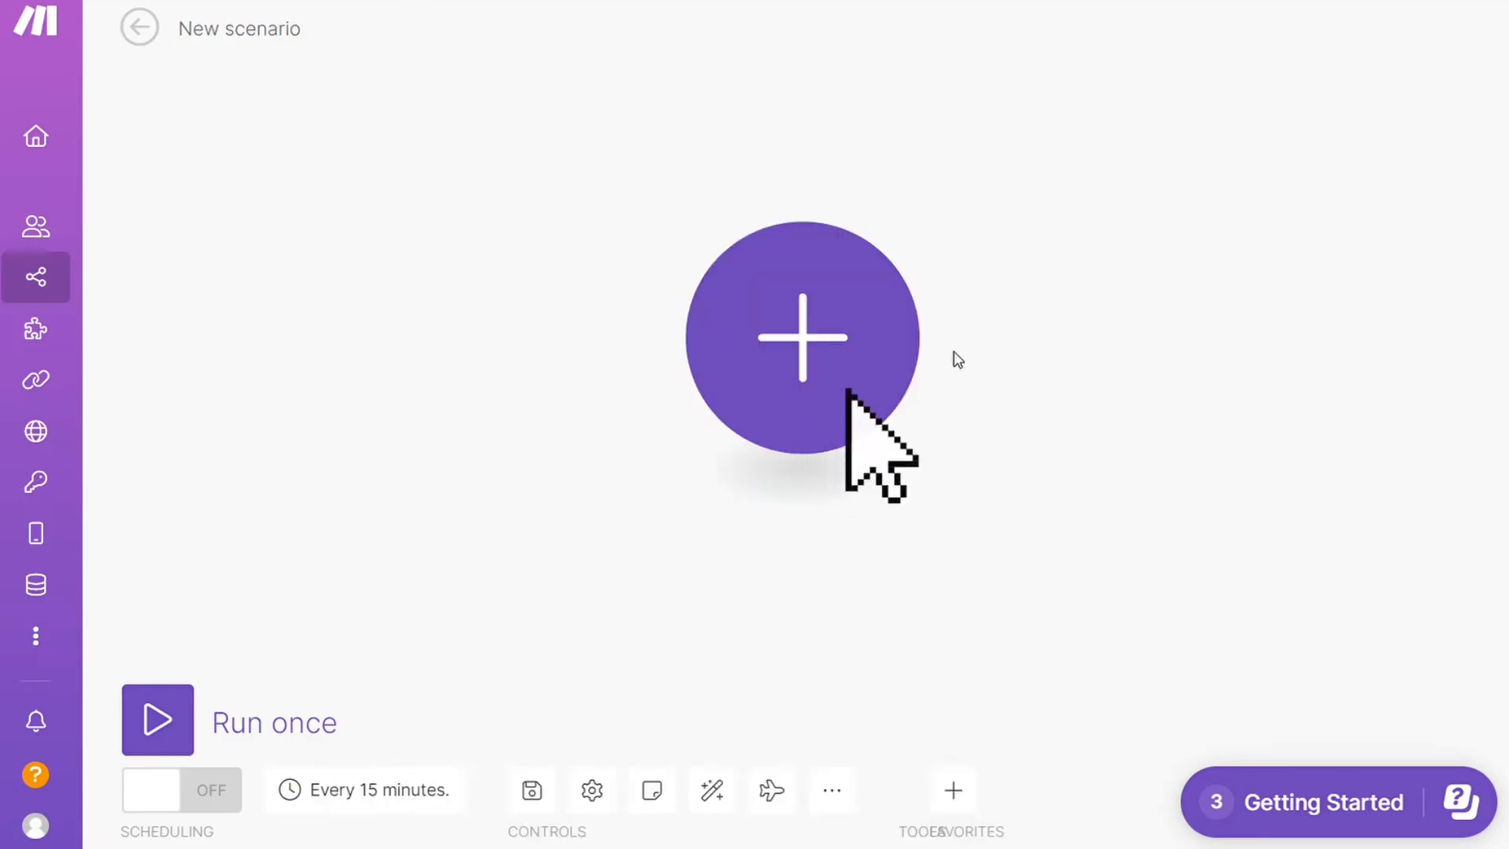
Add the first module by searching 'woo', choosing WooCommerce and browsing its triggers
{"action": "left_click", "coordinate": [800, 337]}
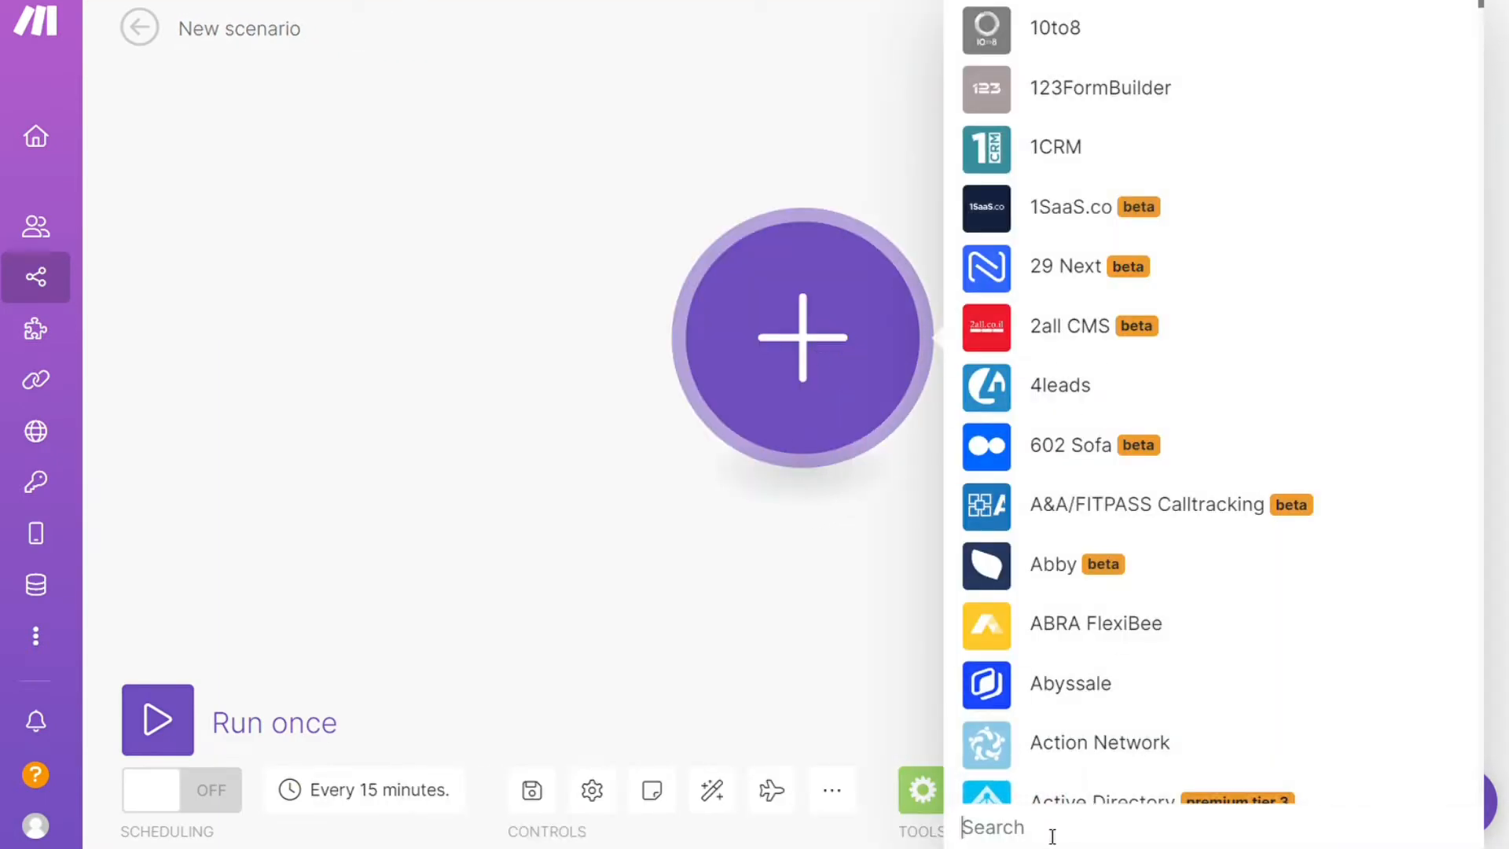
{"action": "type", "text": "w"}
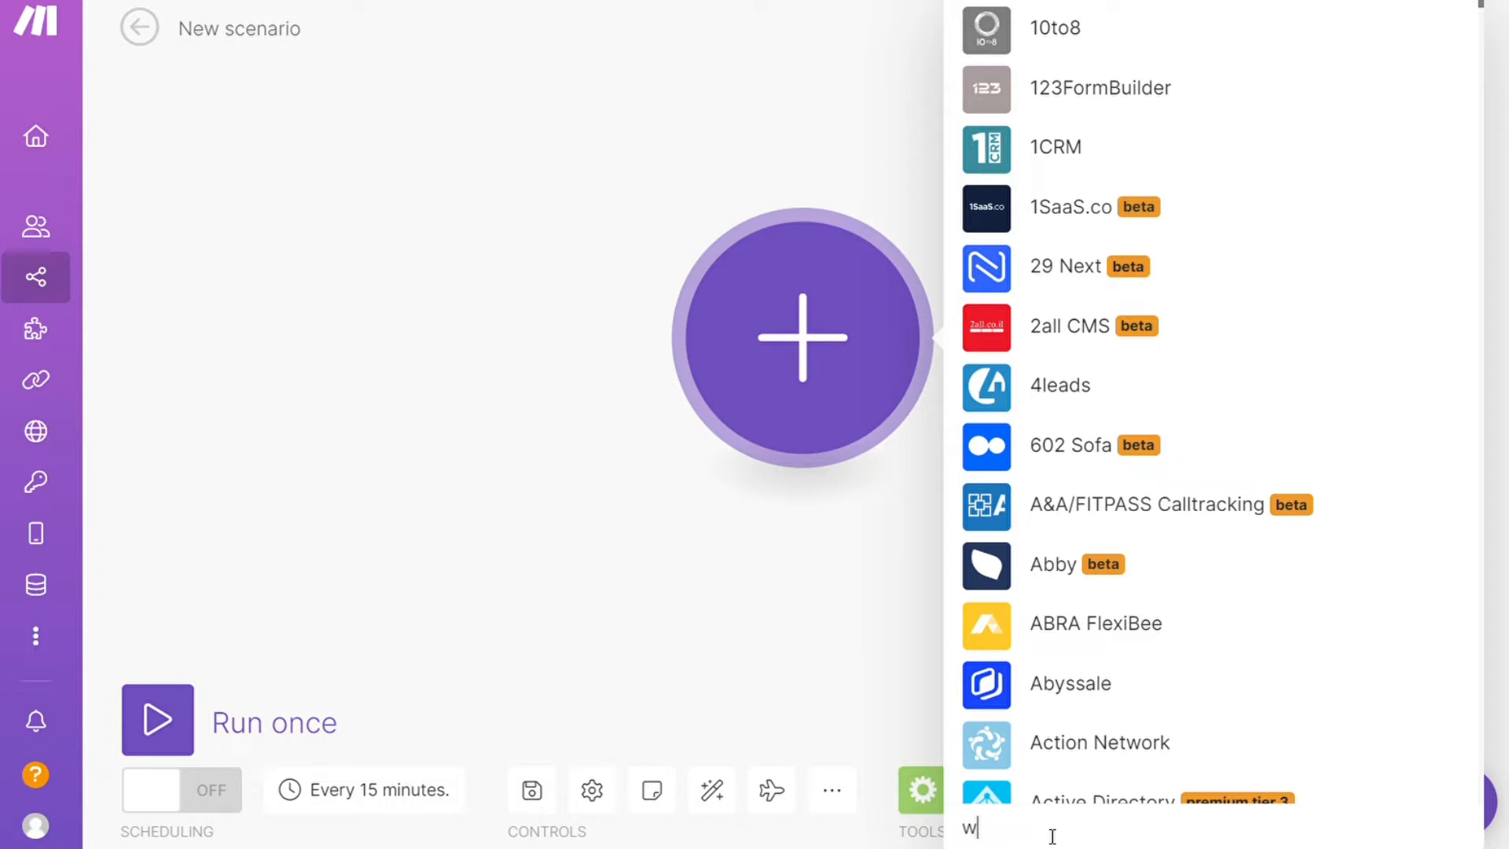
{"action": "type", "text": "oo"}
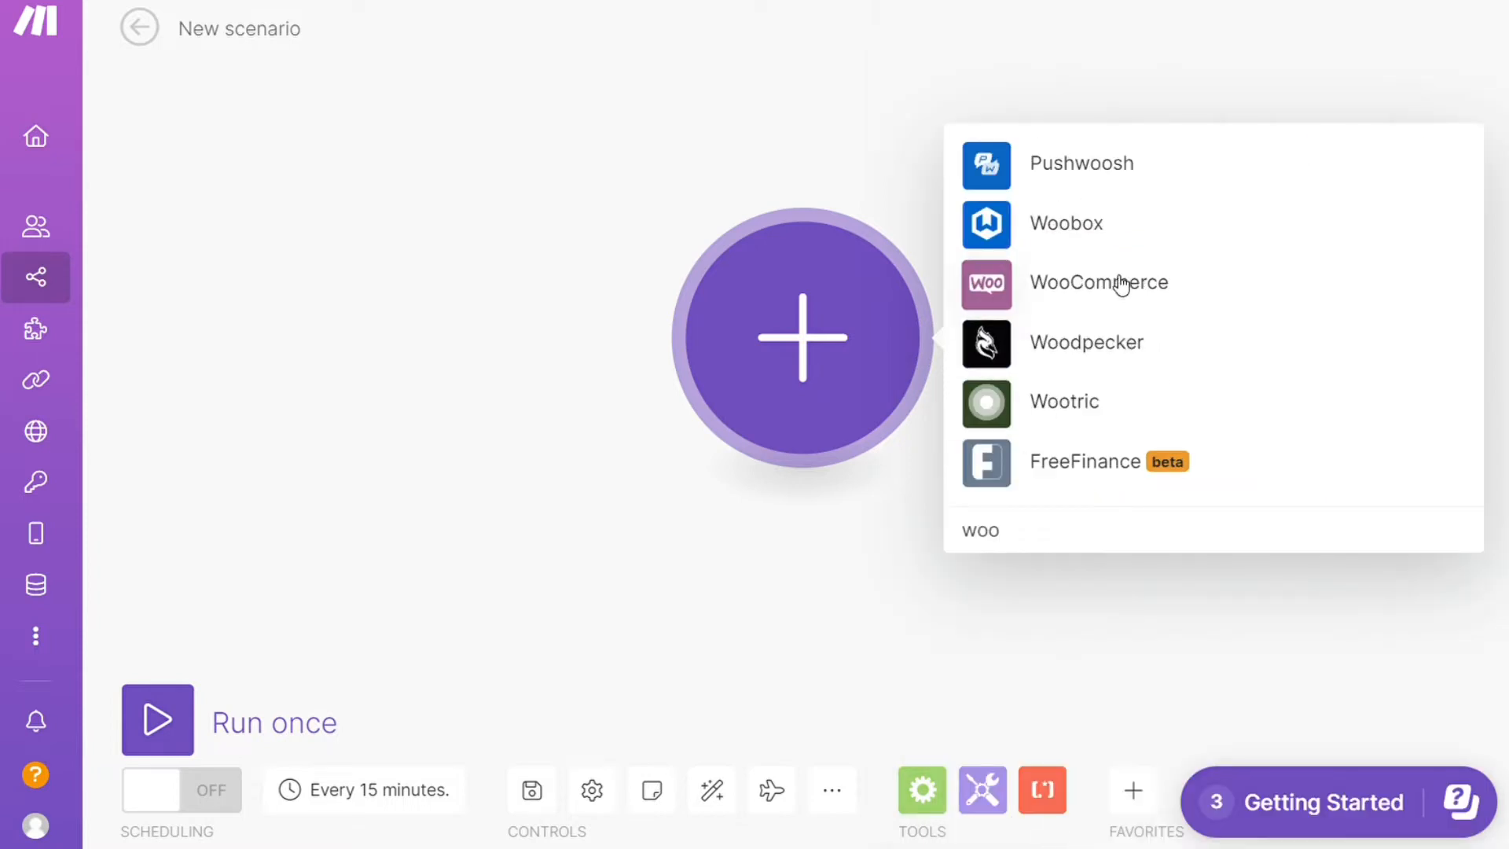
{"action": "left_click", "coordinate": [1098, 282]}
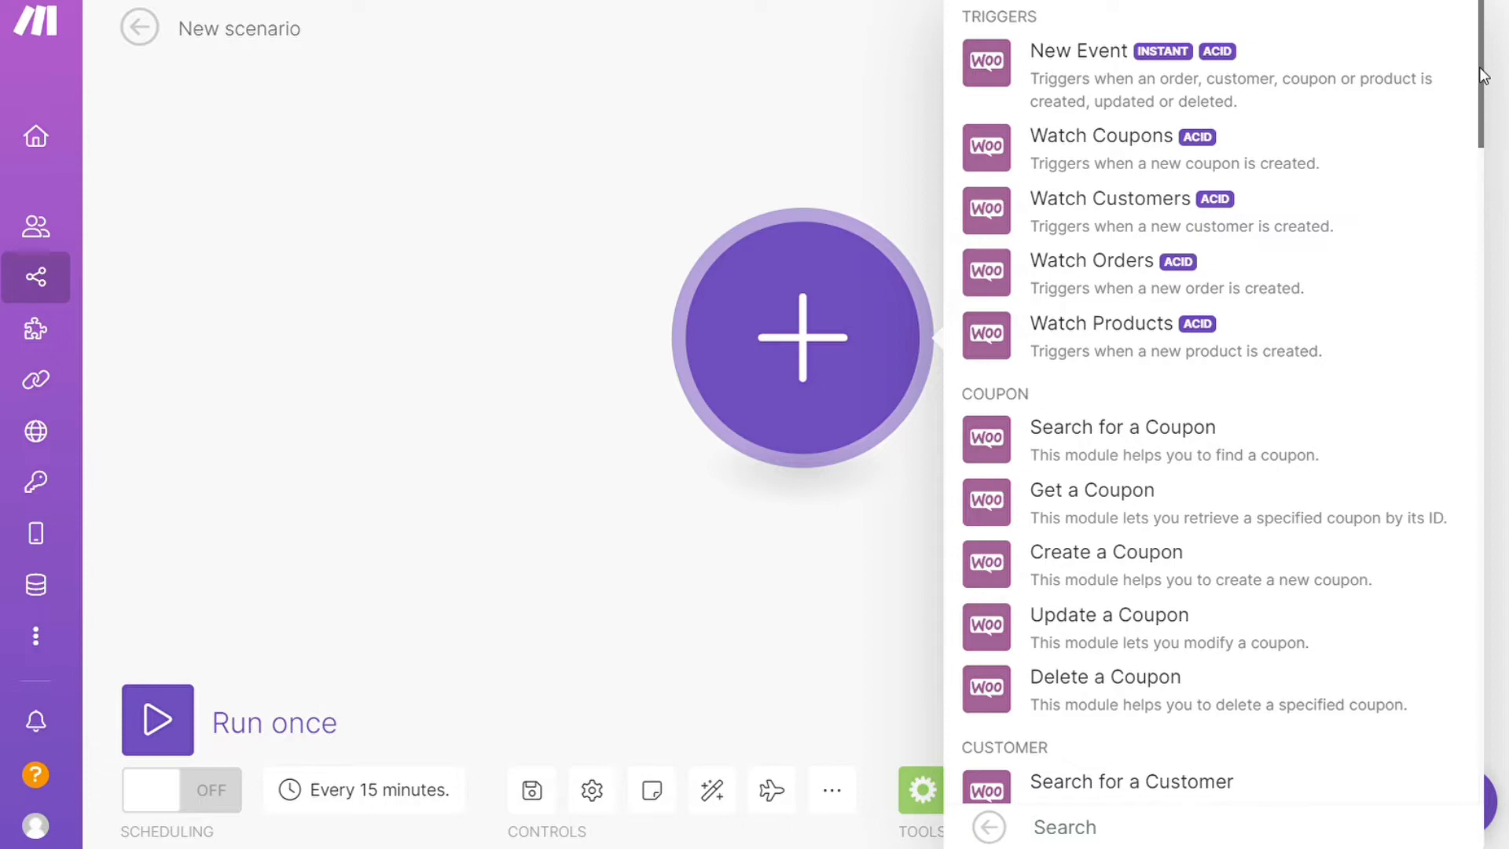
{"action": "scroll", "scroll_direction": "down", "scroll_amount": 3}
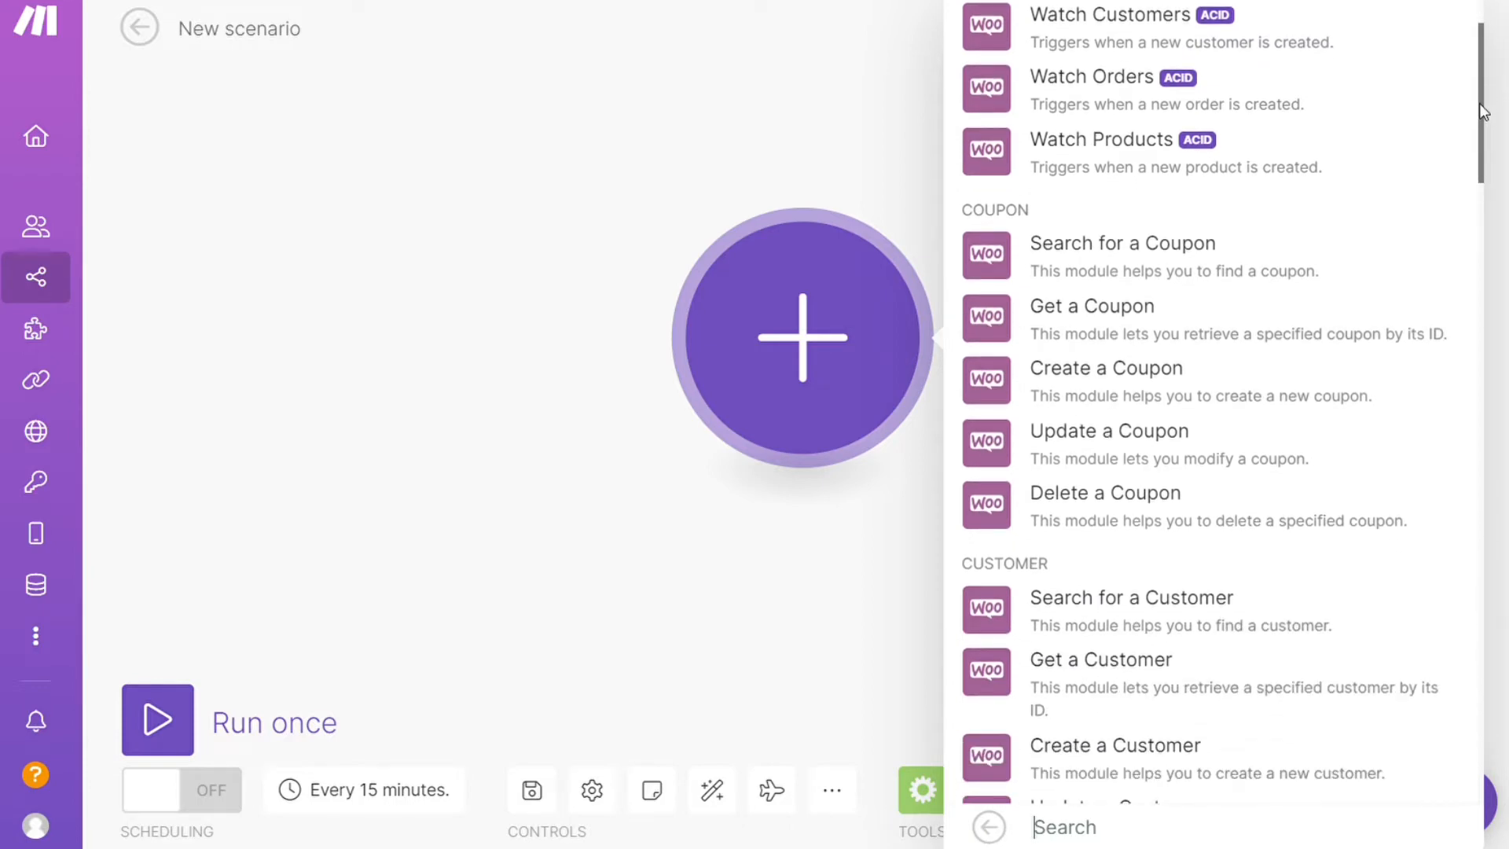
{"action": "scroll", "scroll_direction": "down", "scroll_amount": 3}
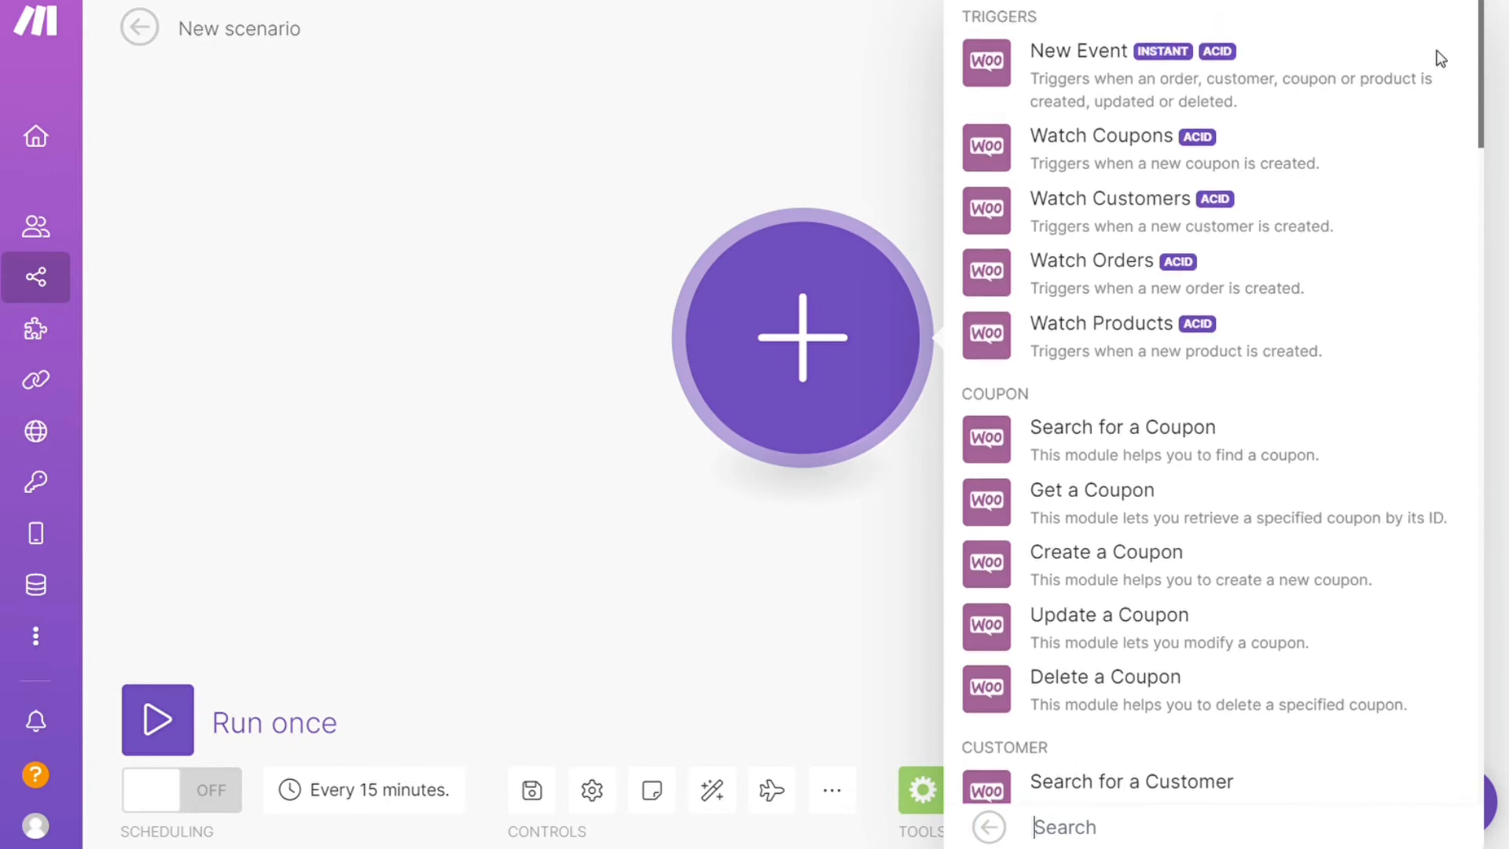
{"action": "mouse_move", "coordinate": [1092, 153]}
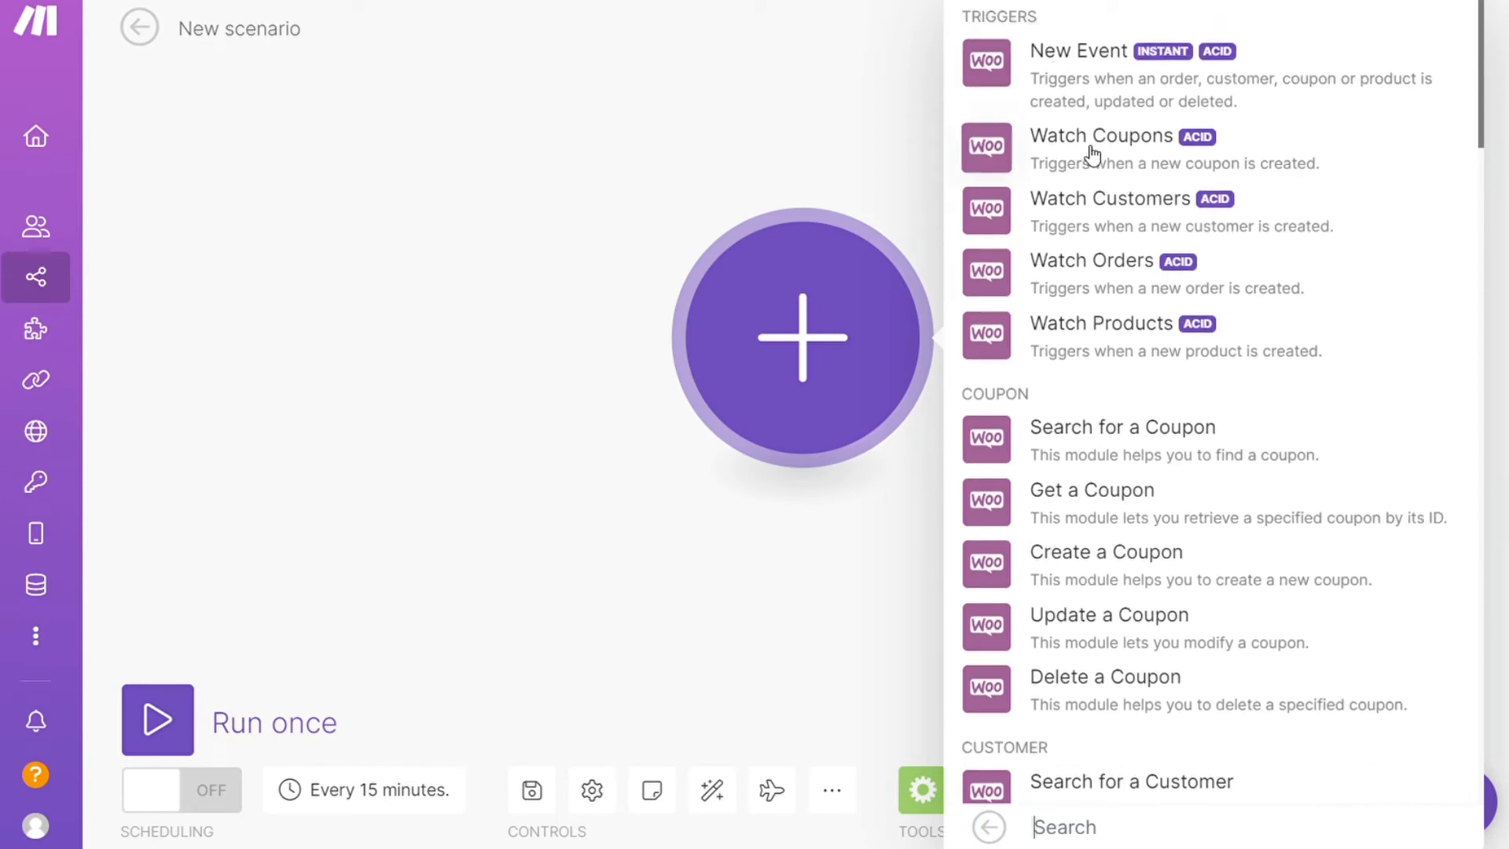
{"action": "mouse_move", "coordinate": [1177, 217]}
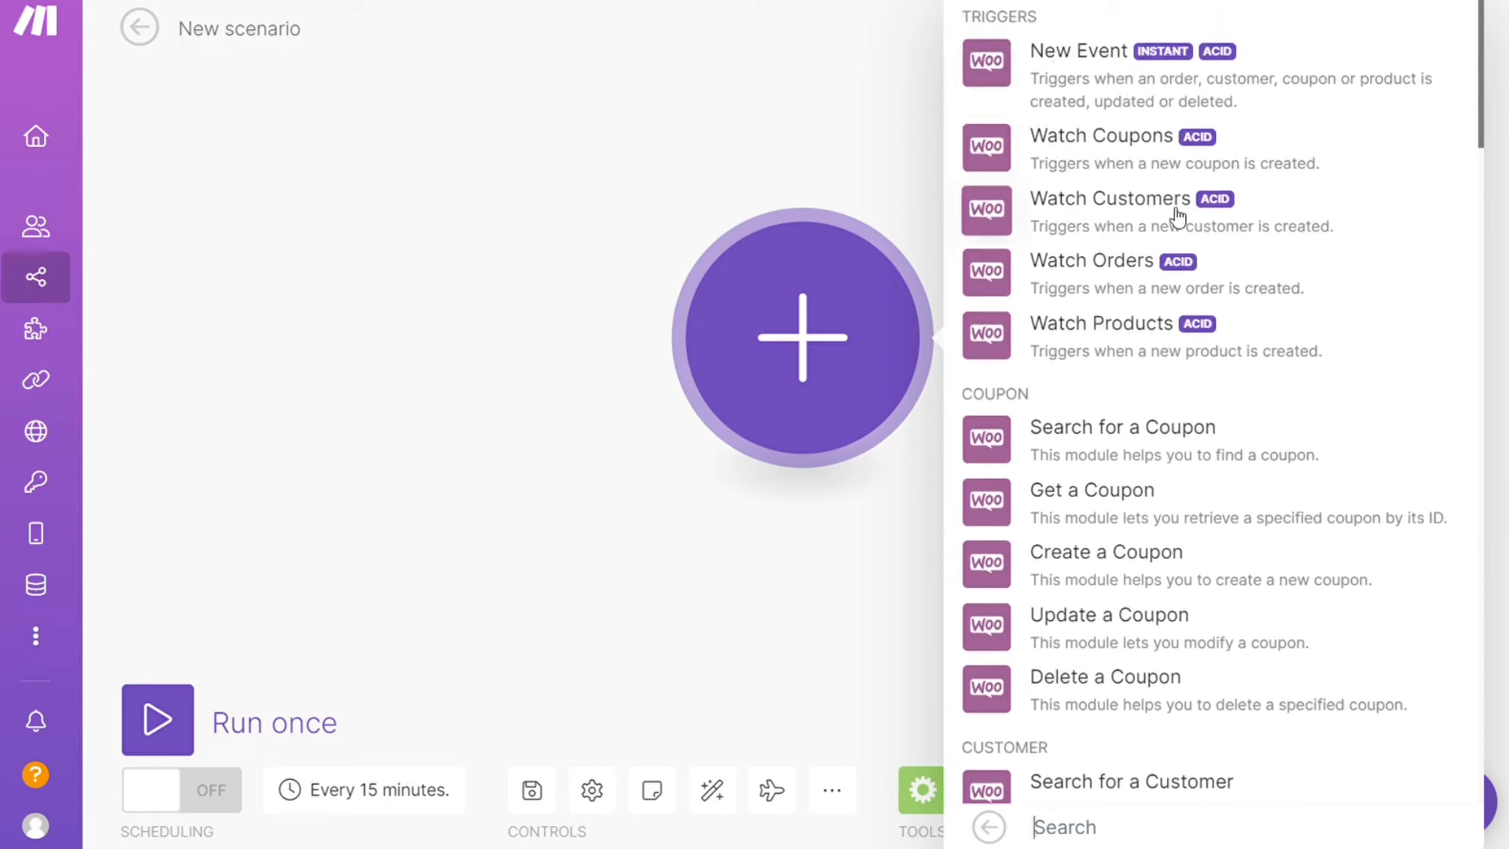
{"action": "mouse_move", "coordinate": [1160, 354]}
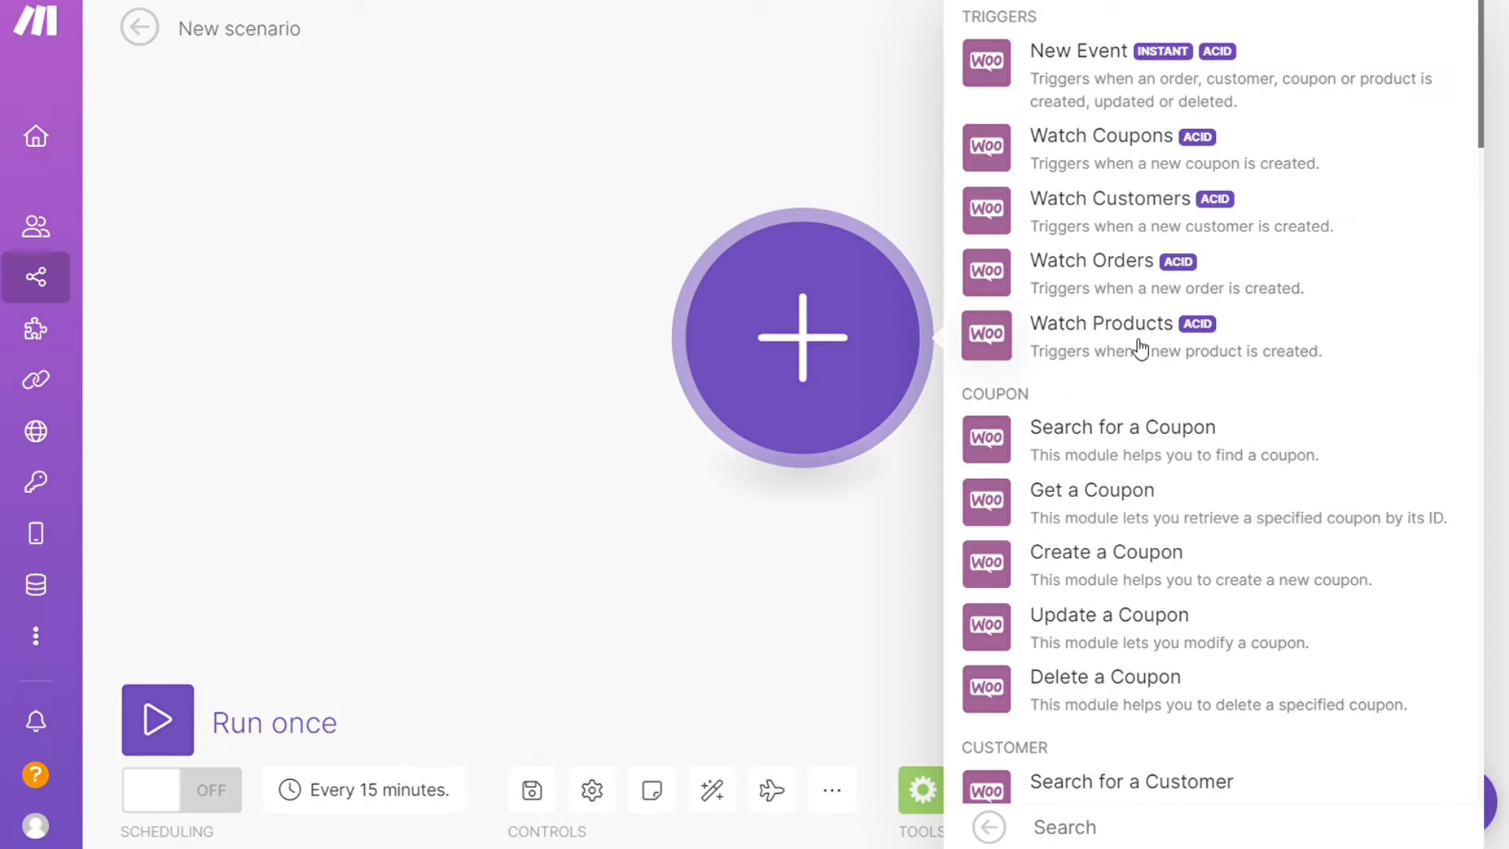
{"action": "mouse_move", "coordinate": [1266, 365]}
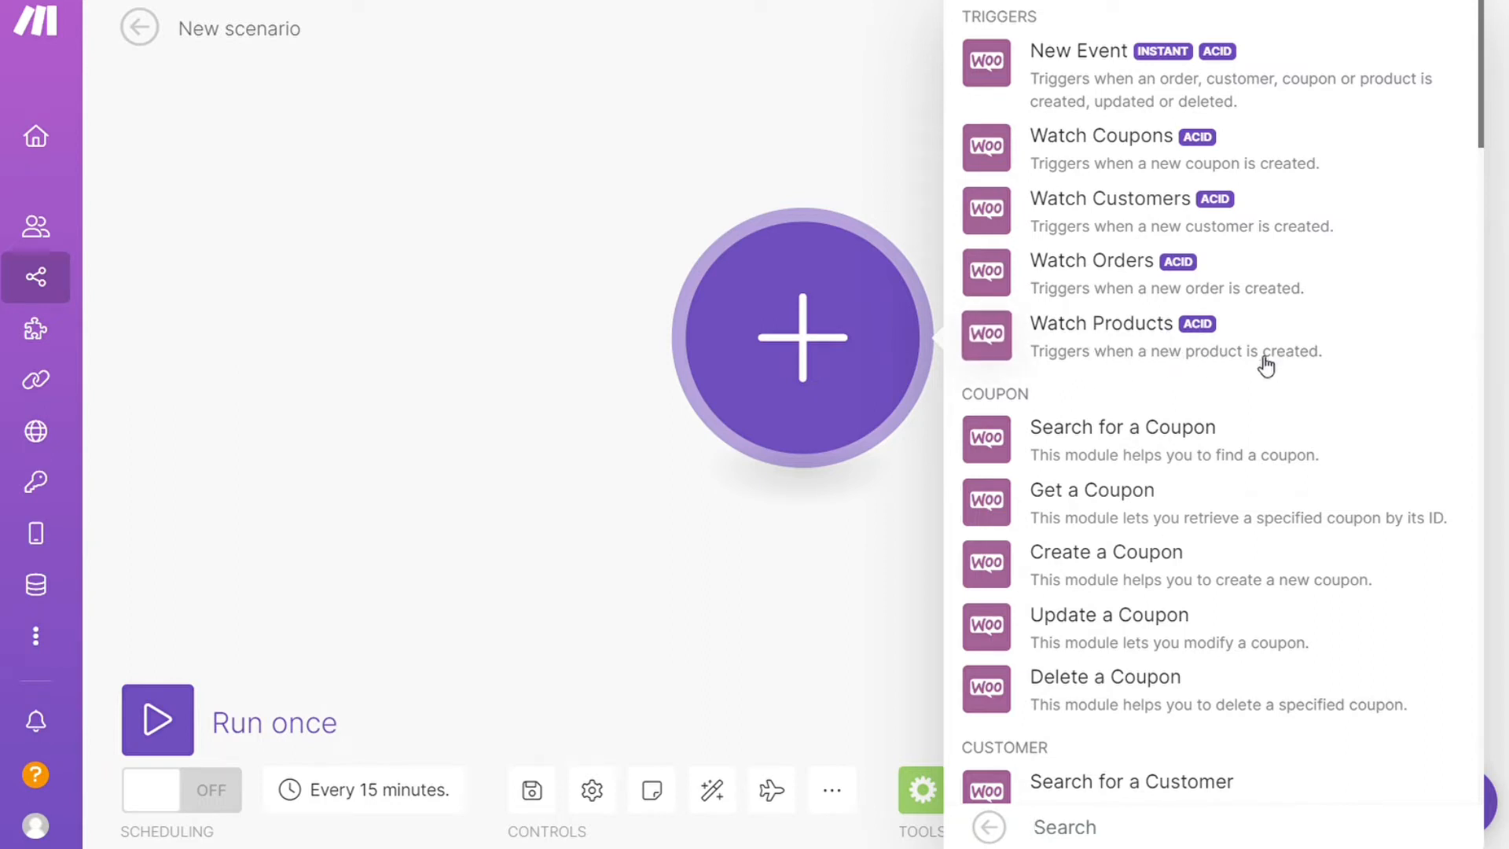
Add WooCommerce Watch Products as the scenario's first trigger
{"action": "left_click", "coordinate": [1101, 323]}
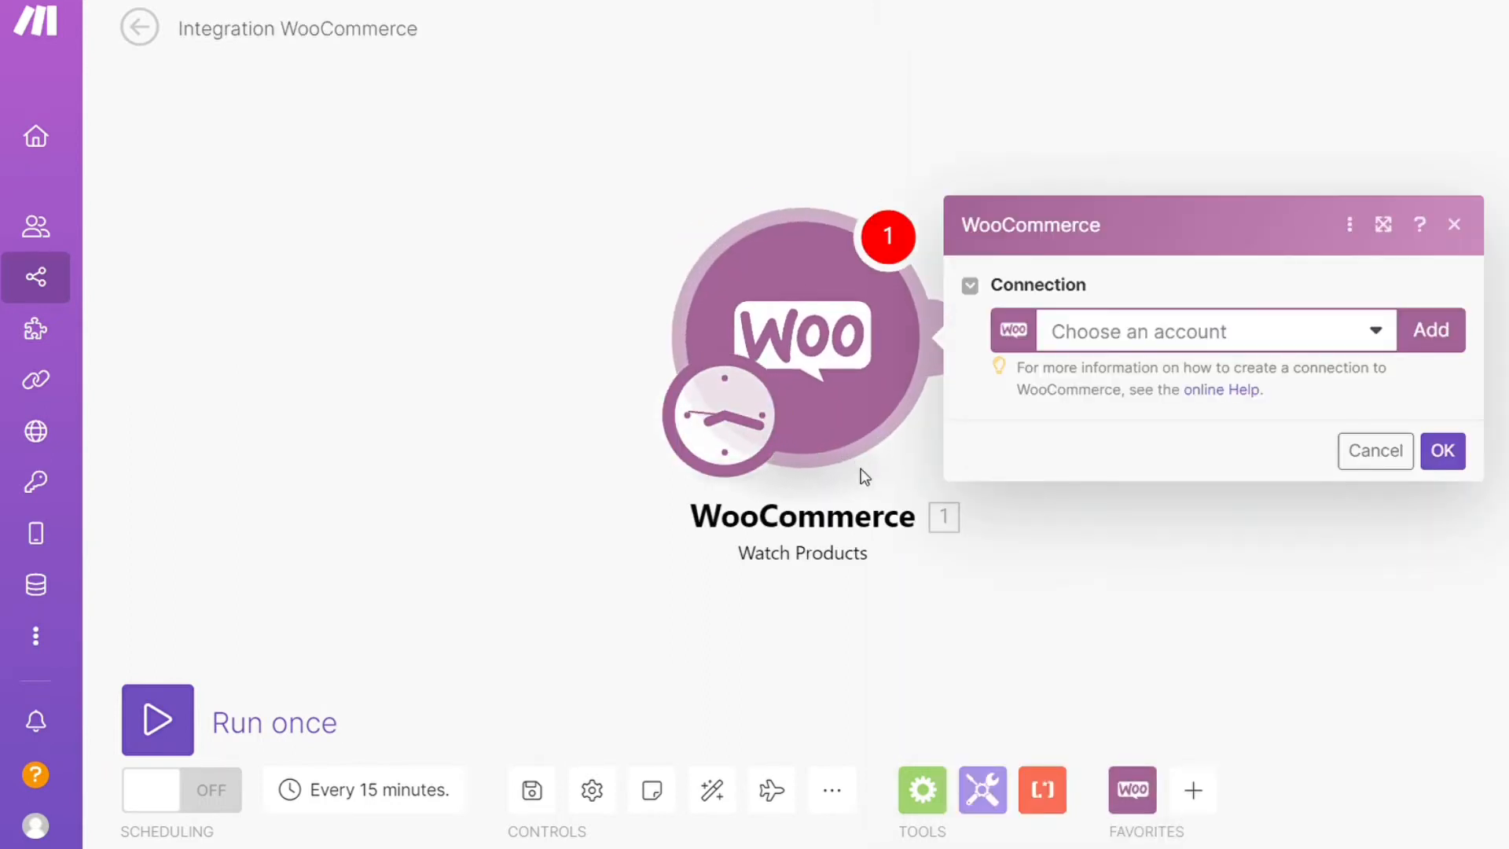
{"action": "mouse_move", "coordinate": [790, 561]}
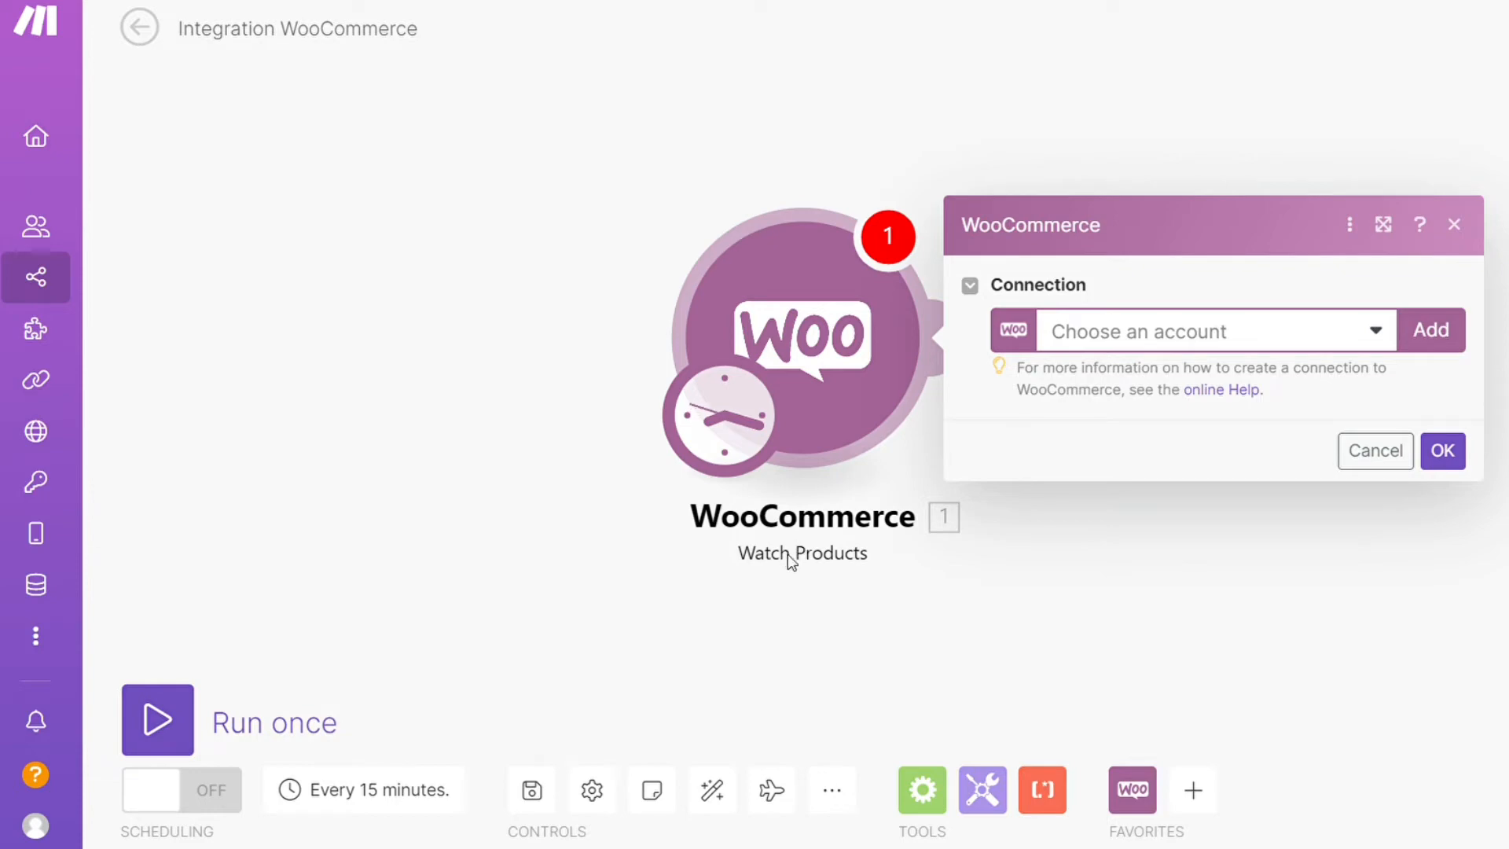
{"action": "mouse_move", "coordinate": [1155, 578]}
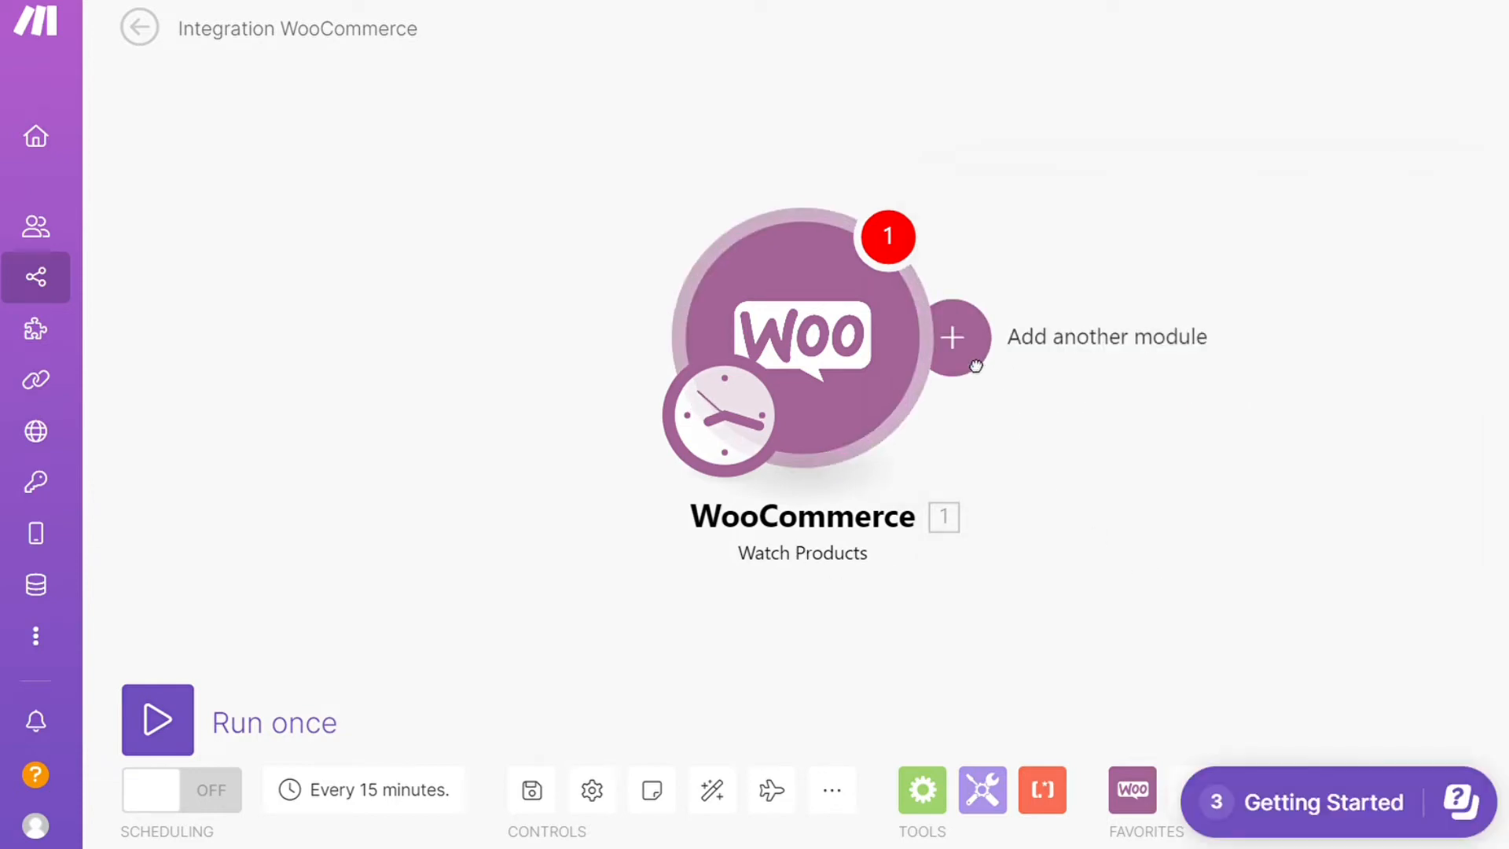
Add a second module slot after the WooCommerce Watch Products trigger
{"action": "left_click", "coordinate": [954, 336]}
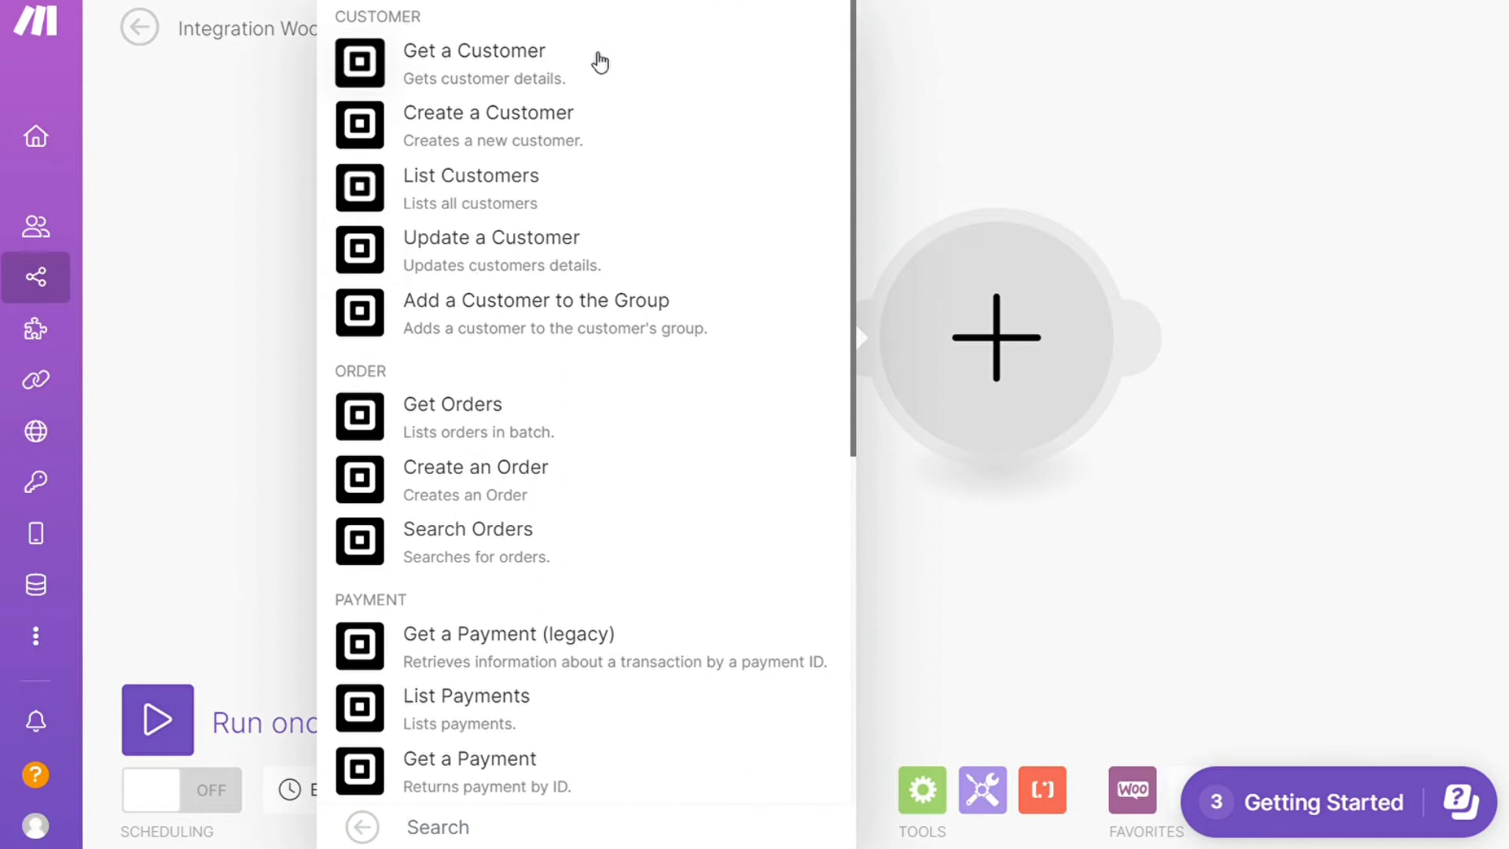
{"action": "mouse_move", "coordinate": [609, 220]}
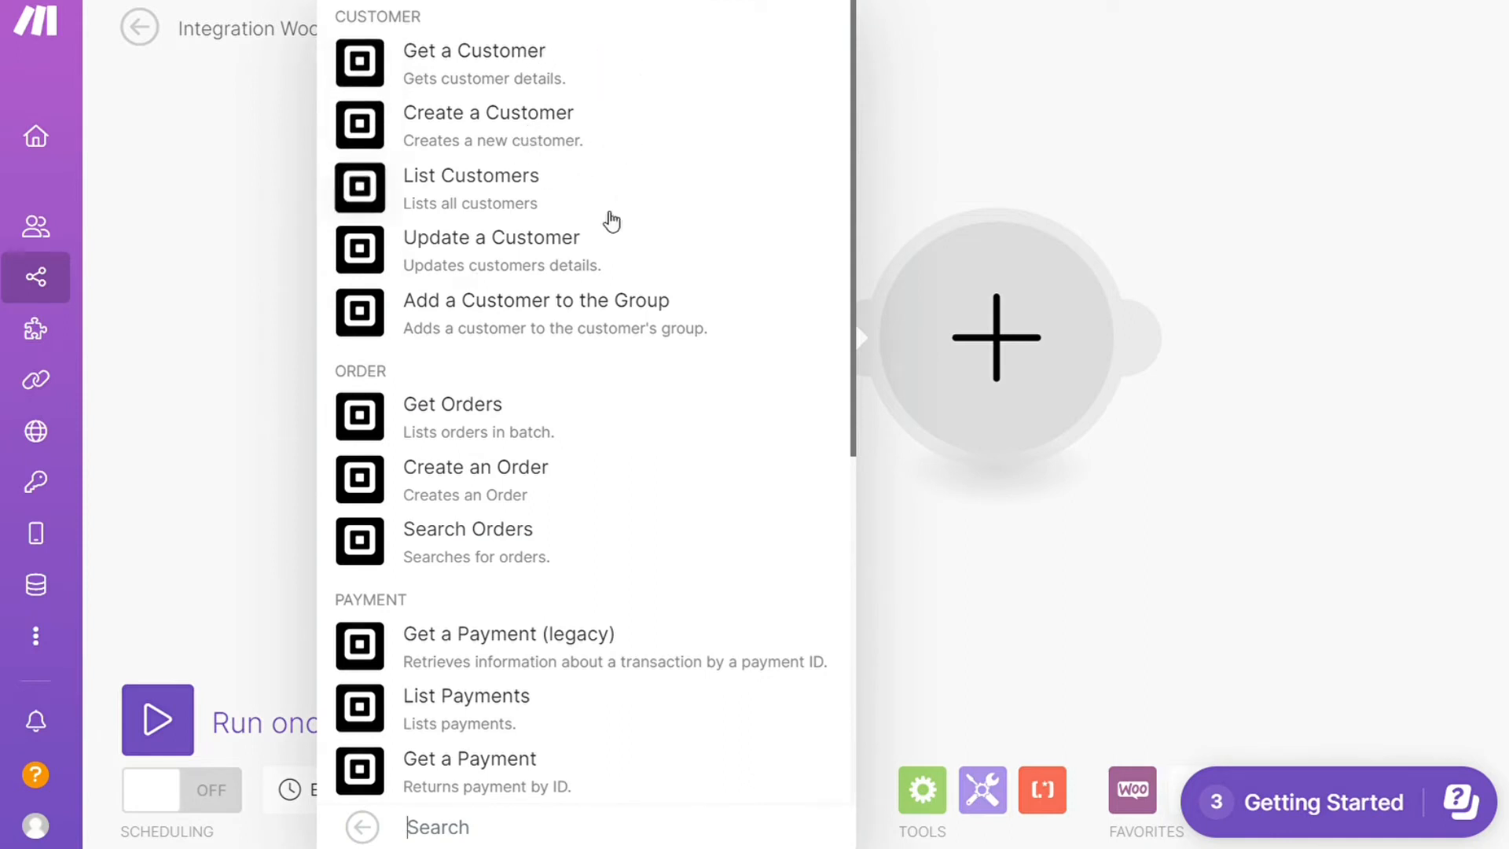
{"action": "mouse_move", "coordinate": [519, 475]}
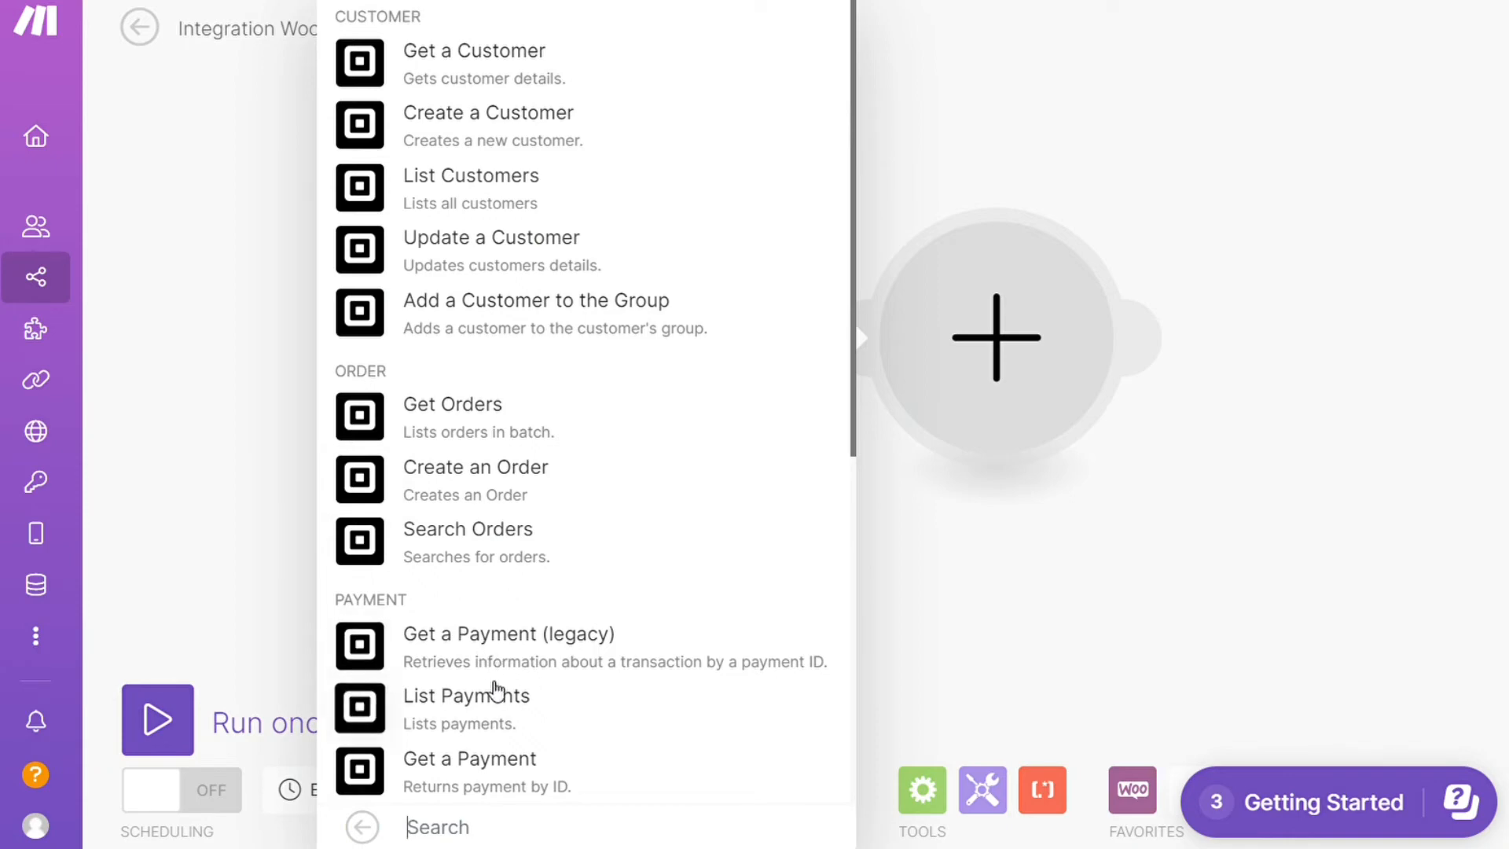
{"action": "mouse_move", "coordinate": [489, 184]}
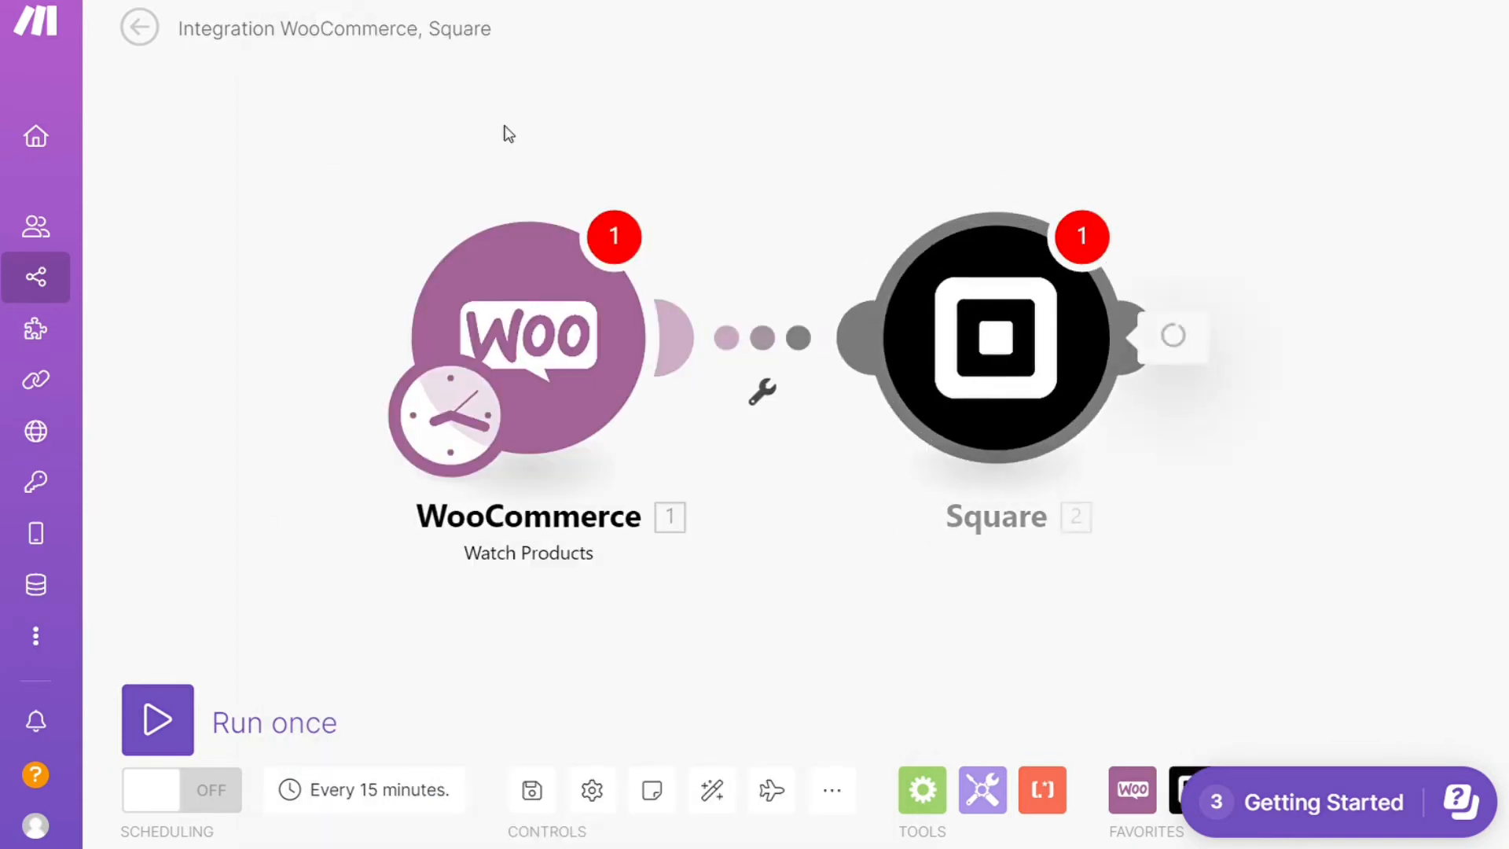
Close the Square connection without an account, discard changes, and go to templates
{"action": "left_click", "coordinate": [994, 337]}
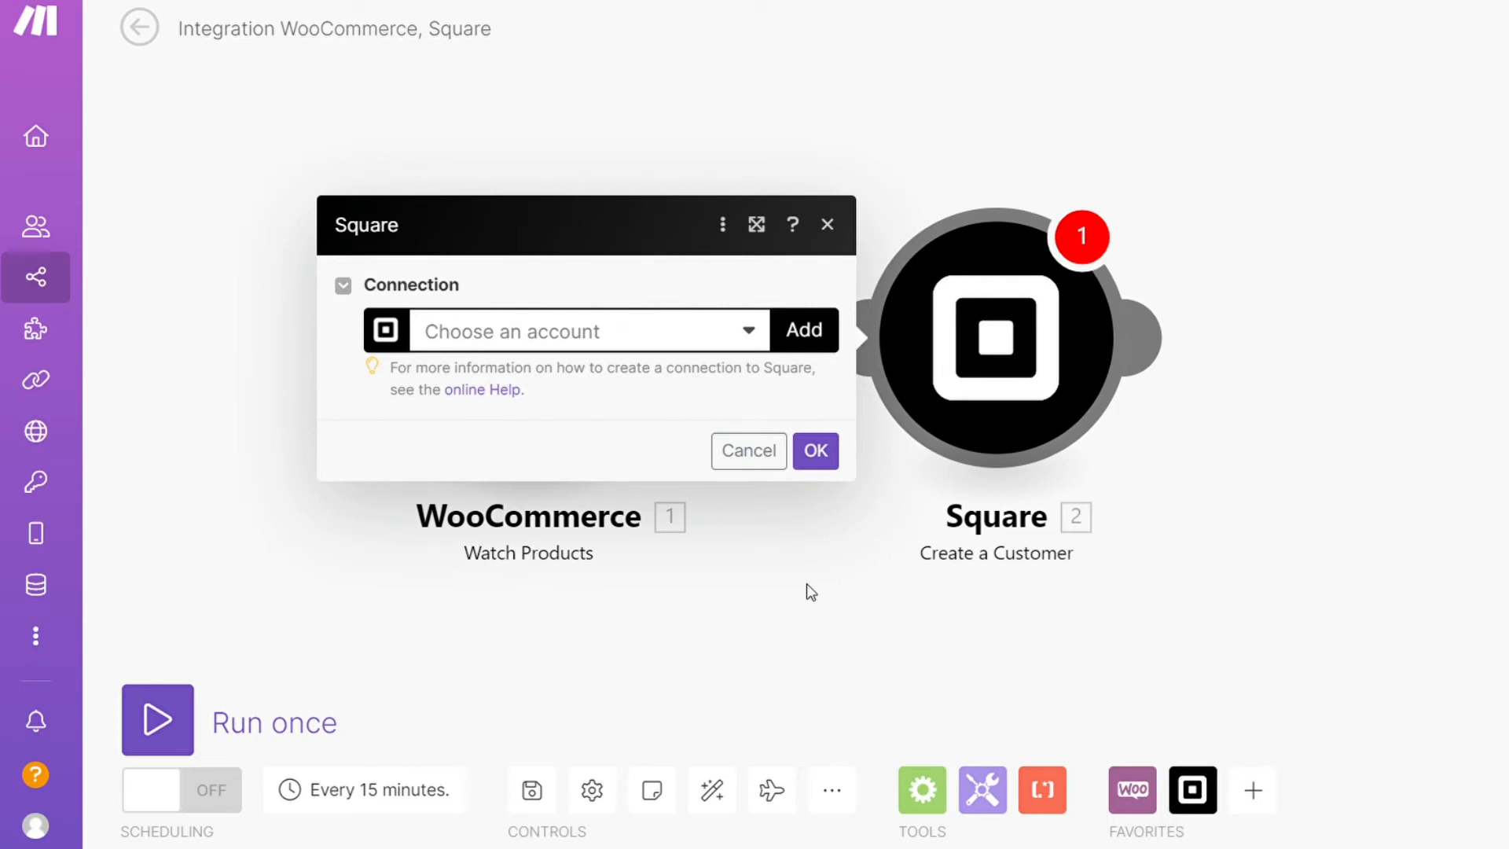
{"action": "left_click", "coordinate": [748, 451]}
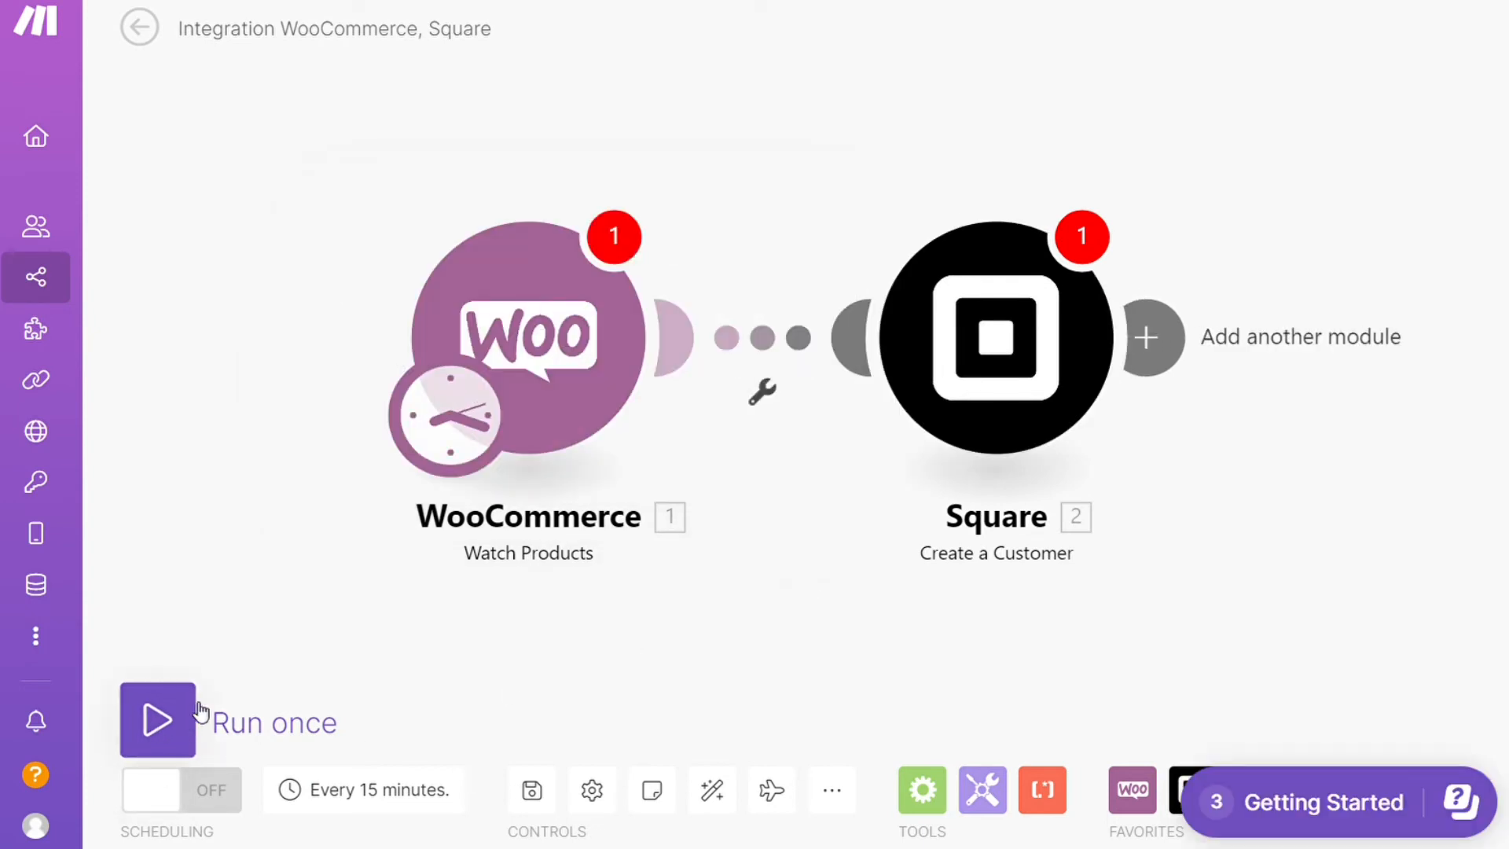
{"action": "mouse_move", "coordinate": [532, 791]}
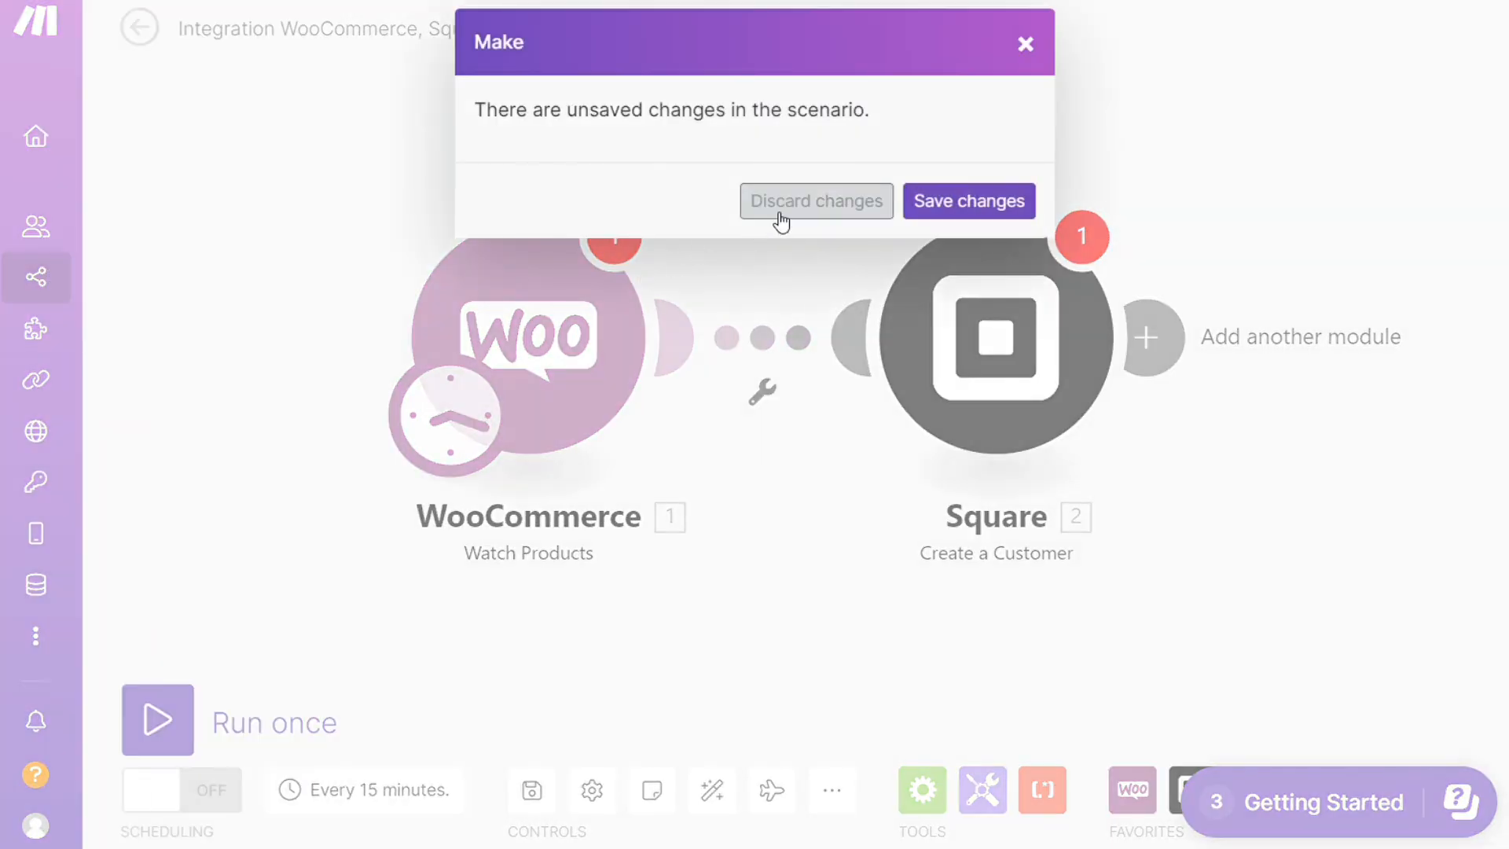
{"action": "left_click", "coordinate": [816, 201]}
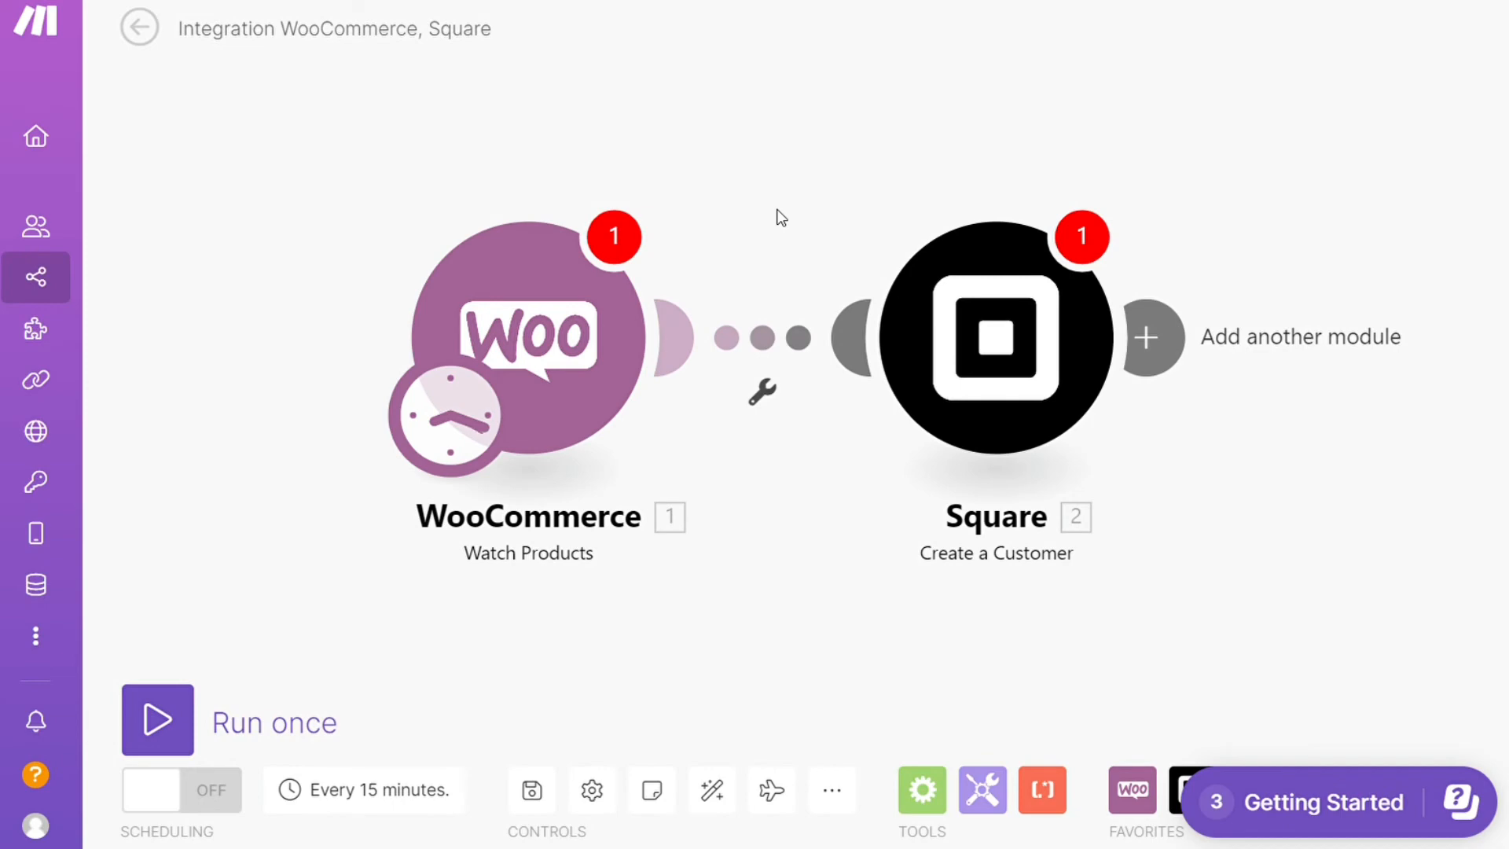
{"action": "left_click", "coordinate": [36, 328]}
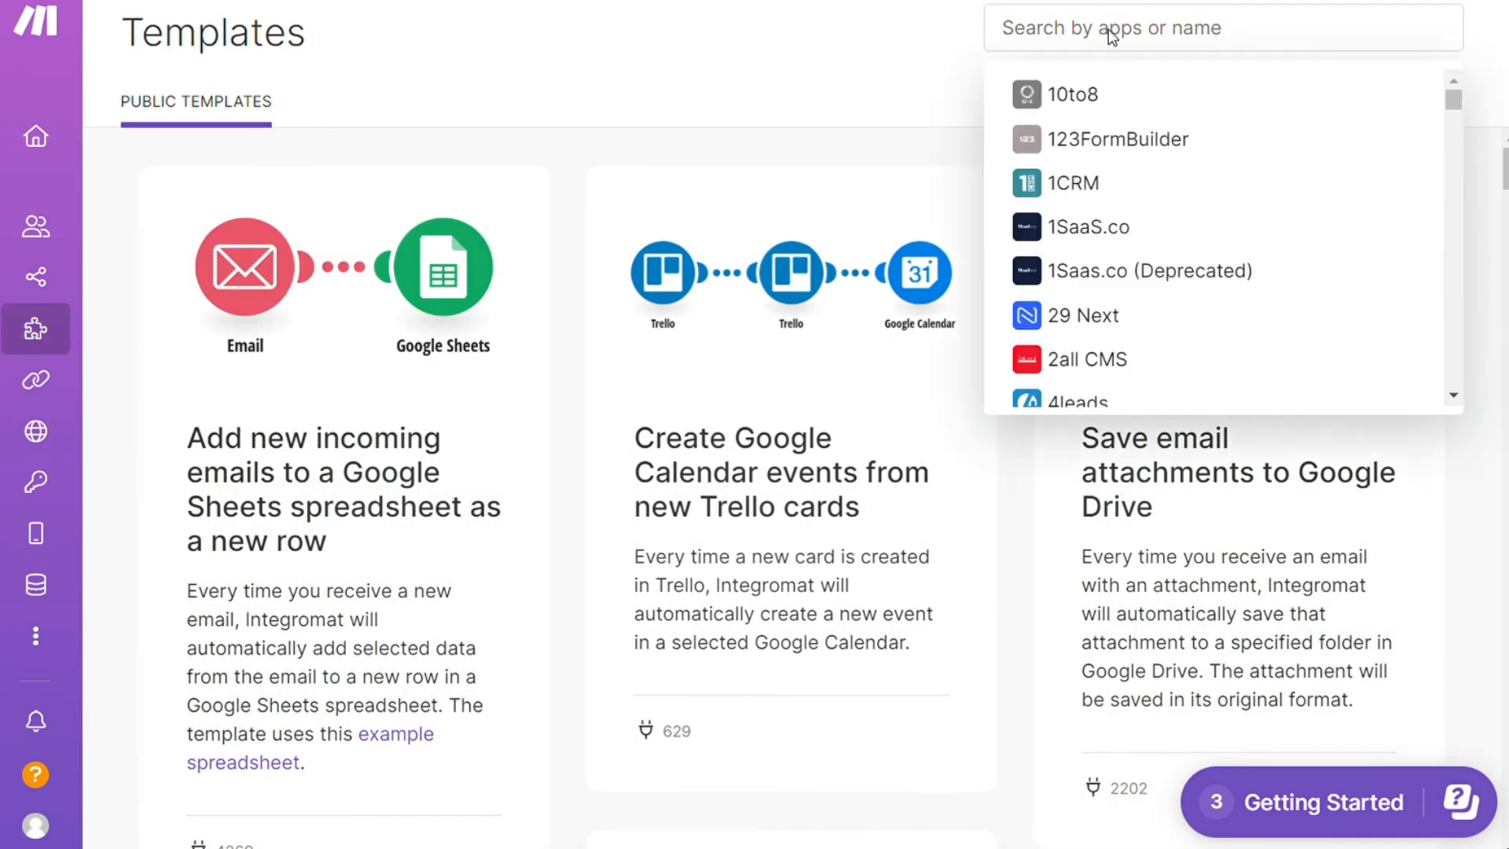
Search templates for 'square', filter to the Square app, and browse the results
{"action": "type", "text": "square"}
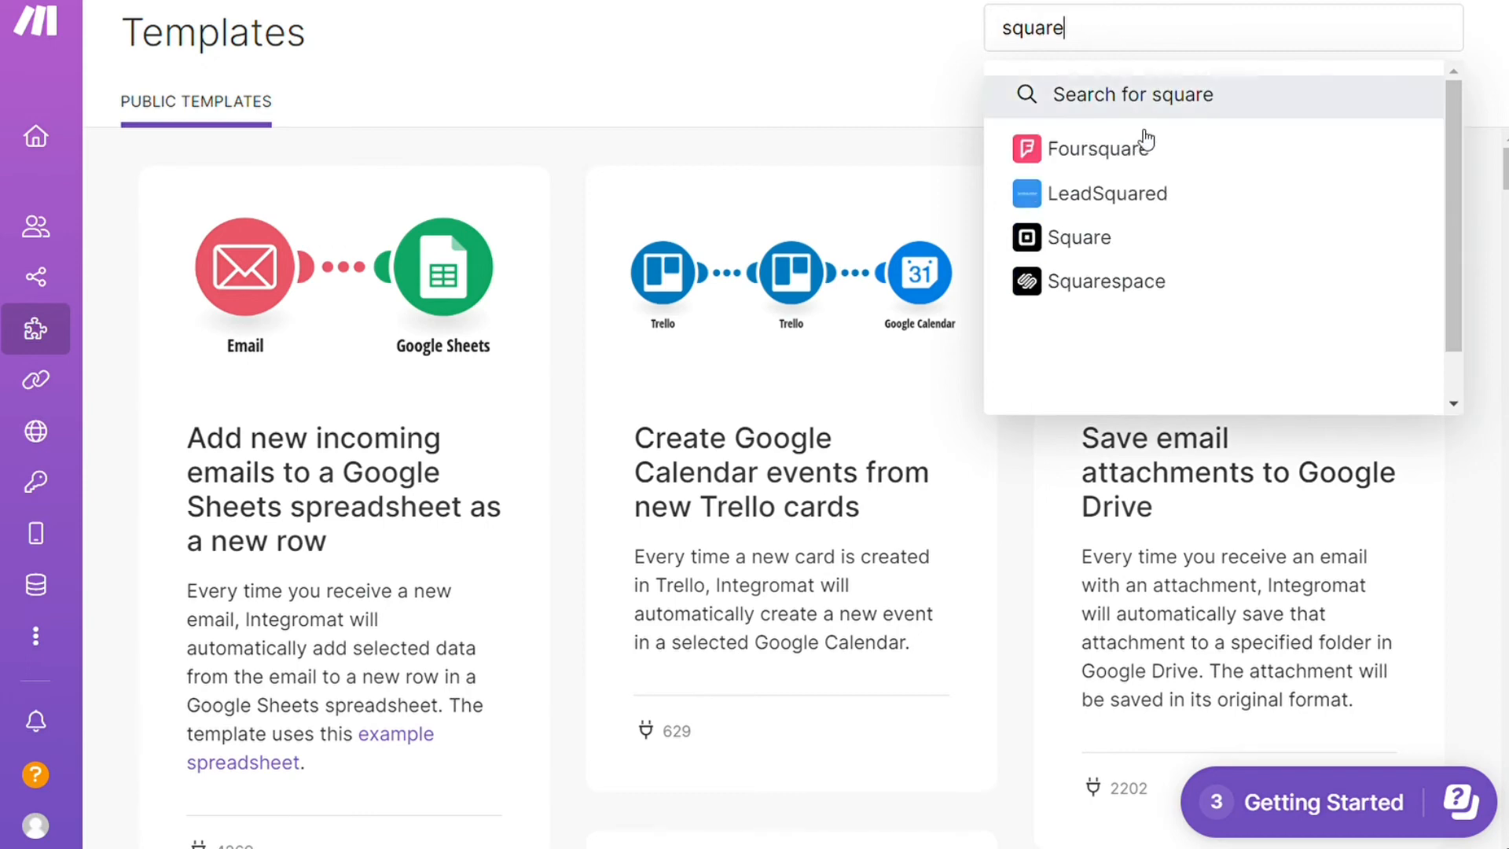
{"action": "left_click", "coordinate": [1079, 237]}
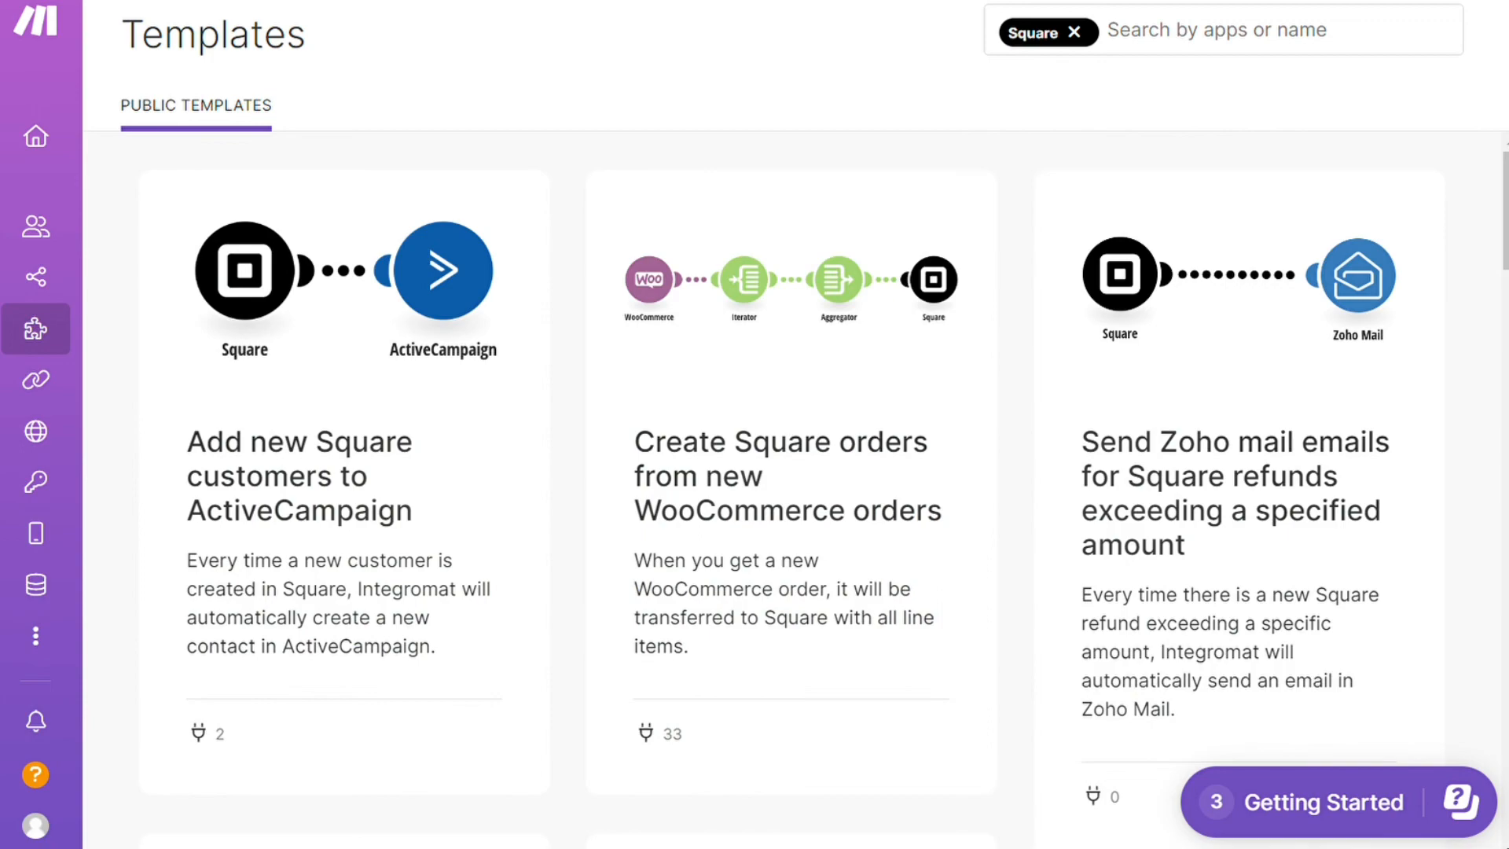
{"action": "scroll", "scroll_direction": "down", "scroll_amount": 3}
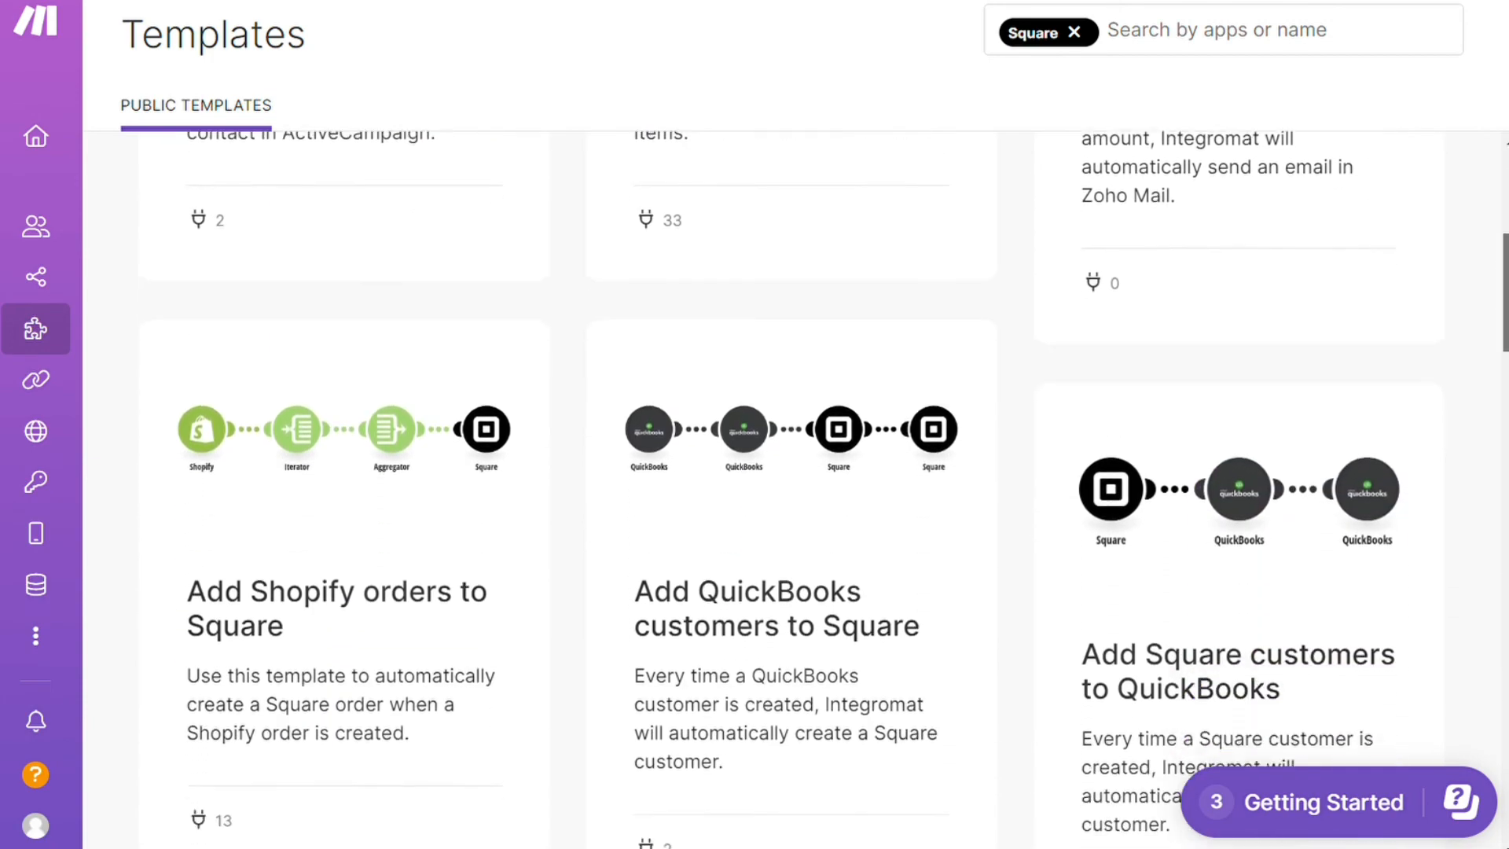
{"action": "scroll", "scroll_direction": "down", "scroll_amount": 3}
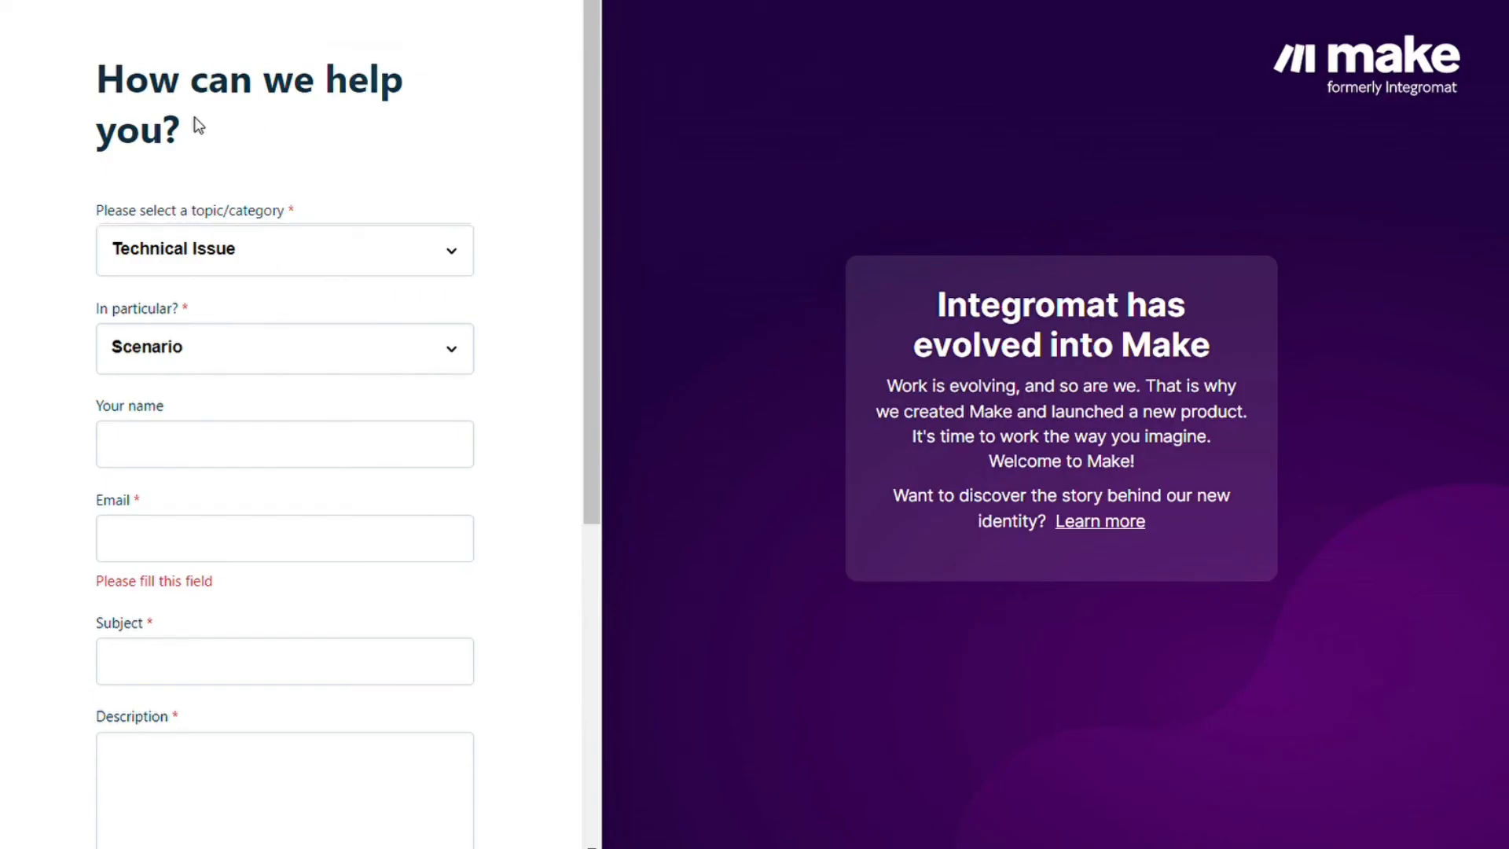
{"action": "mouse_move", "coordinate": [576, 346]}
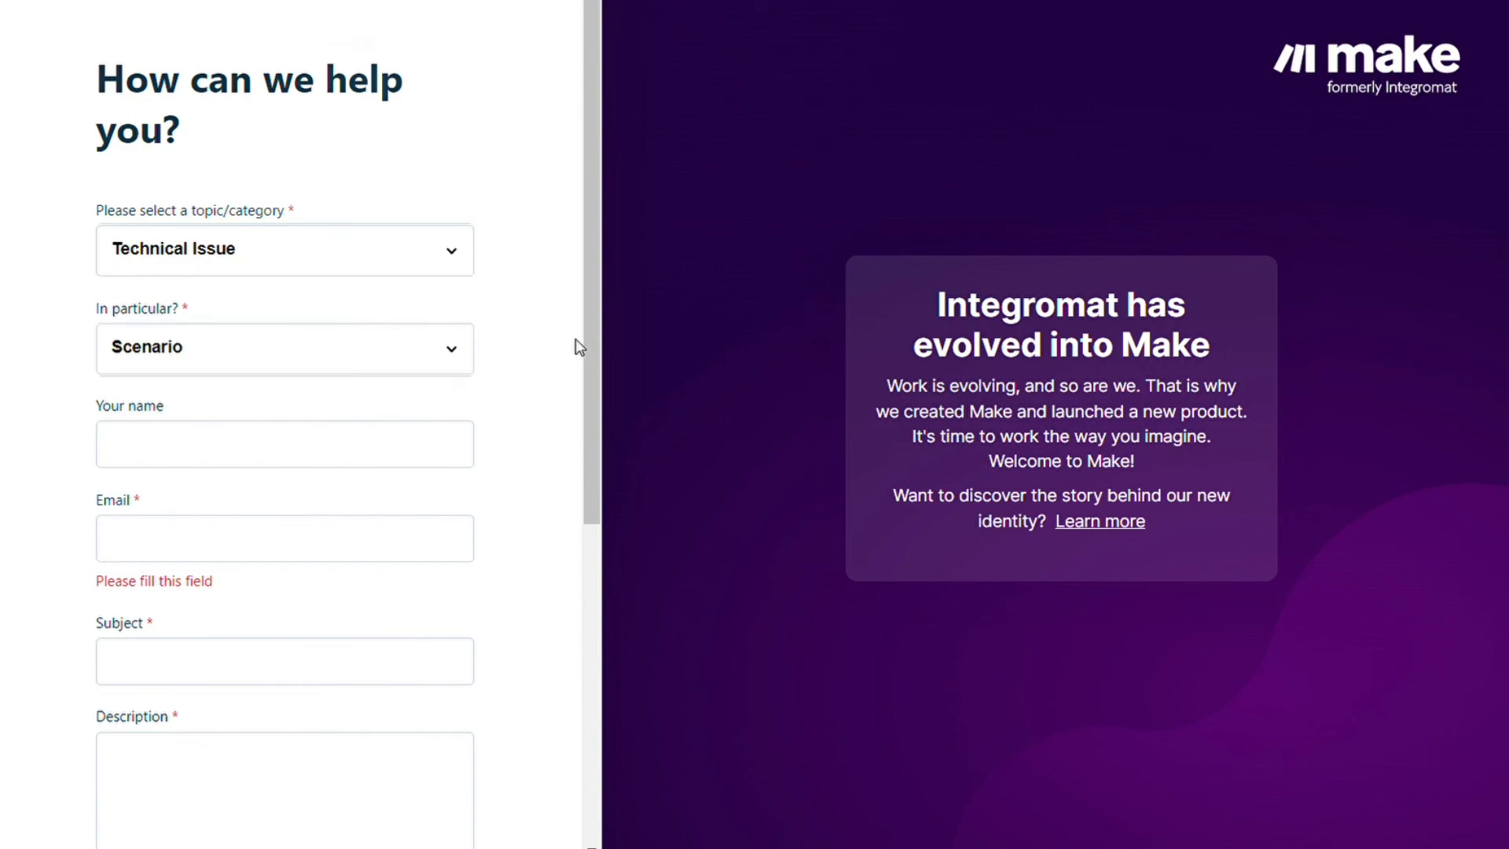